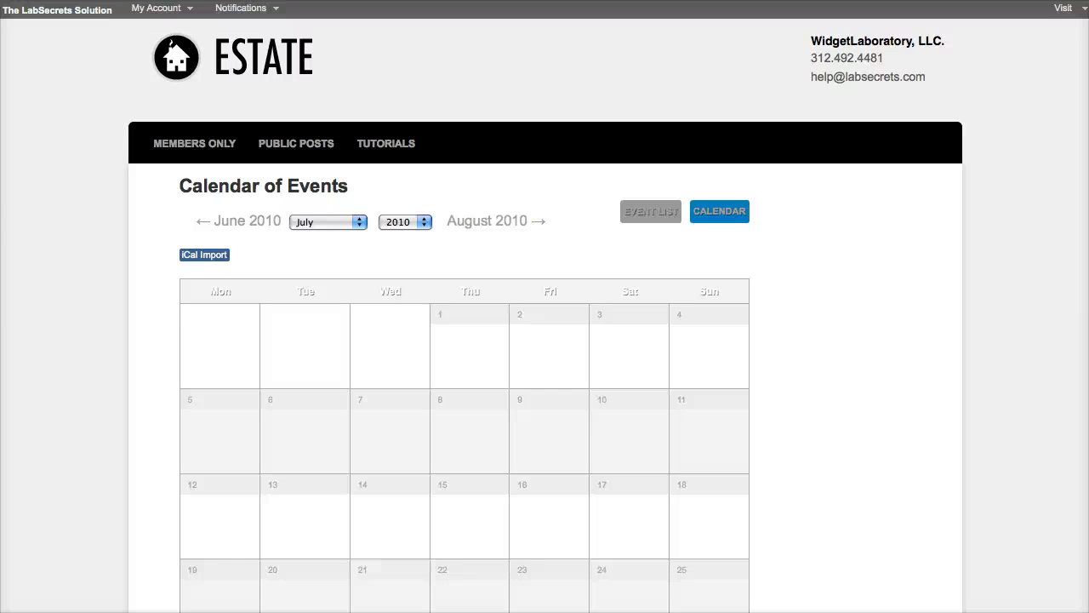
mouse_move(966, 194)
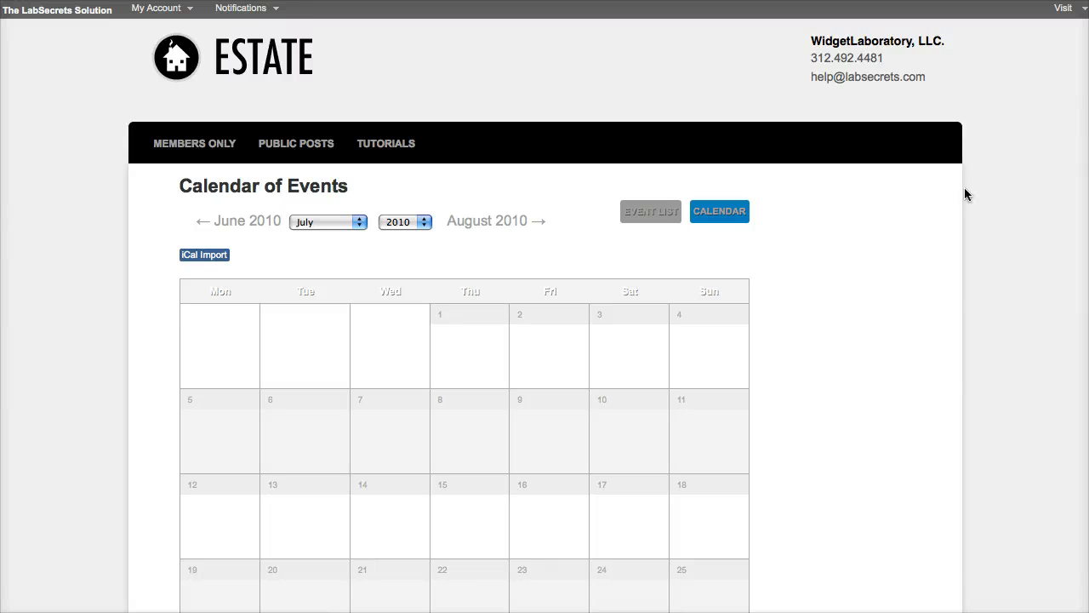
Browse the Events calendar, switching to January, the event list view and back to the month grid.
scroll(down, 3)
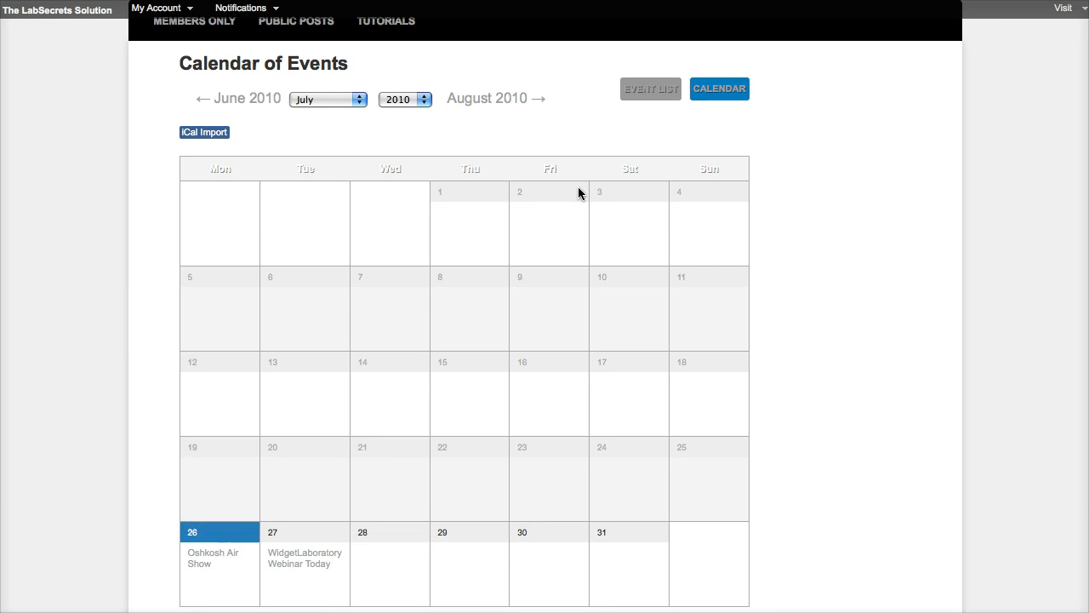
click(326, 99)
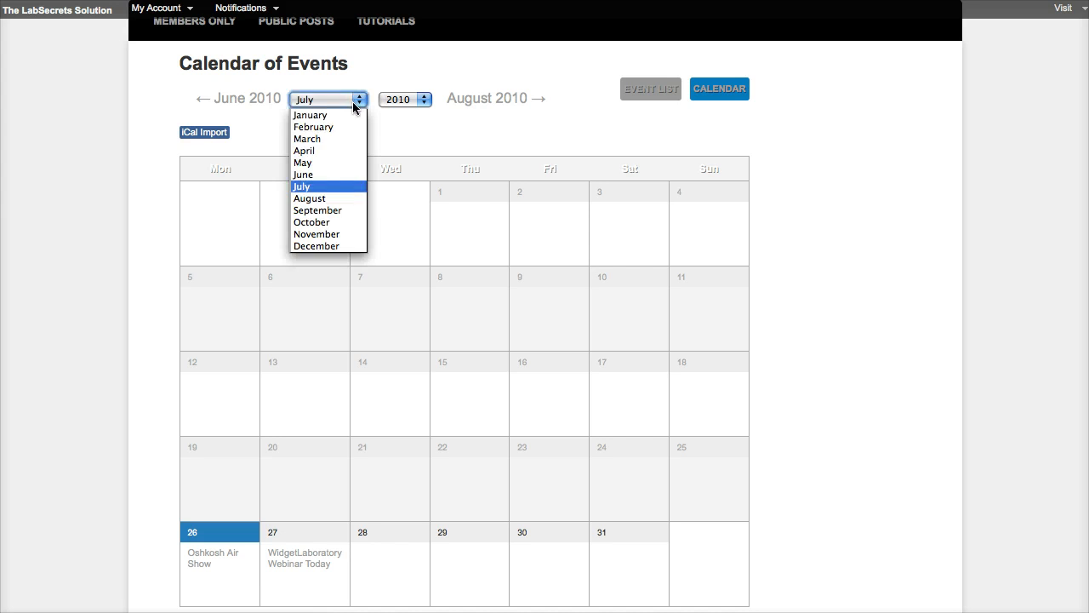
click(309, 116)
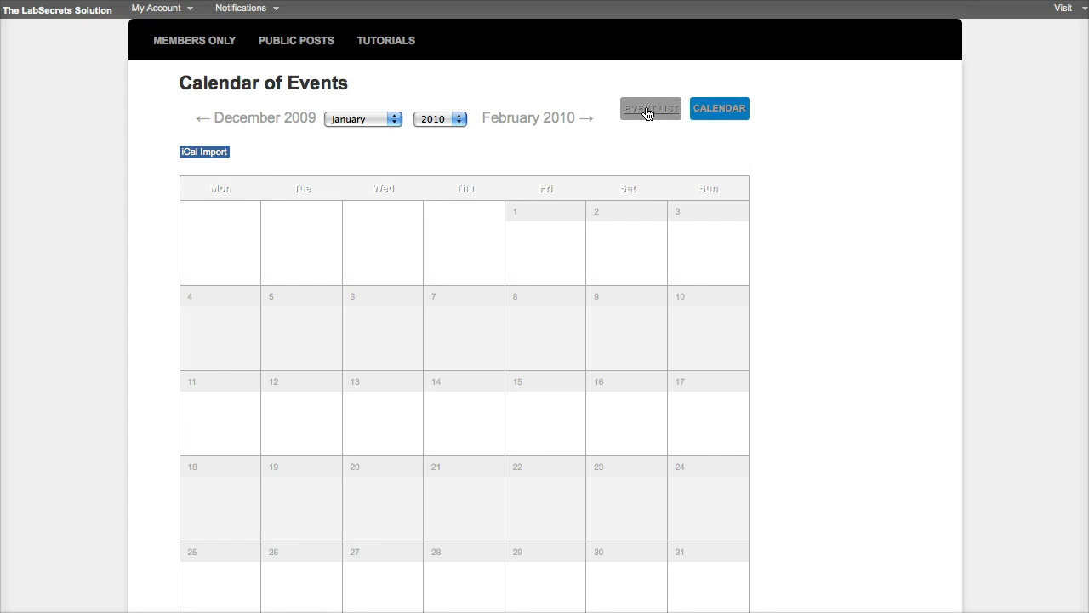
click(650, 109)
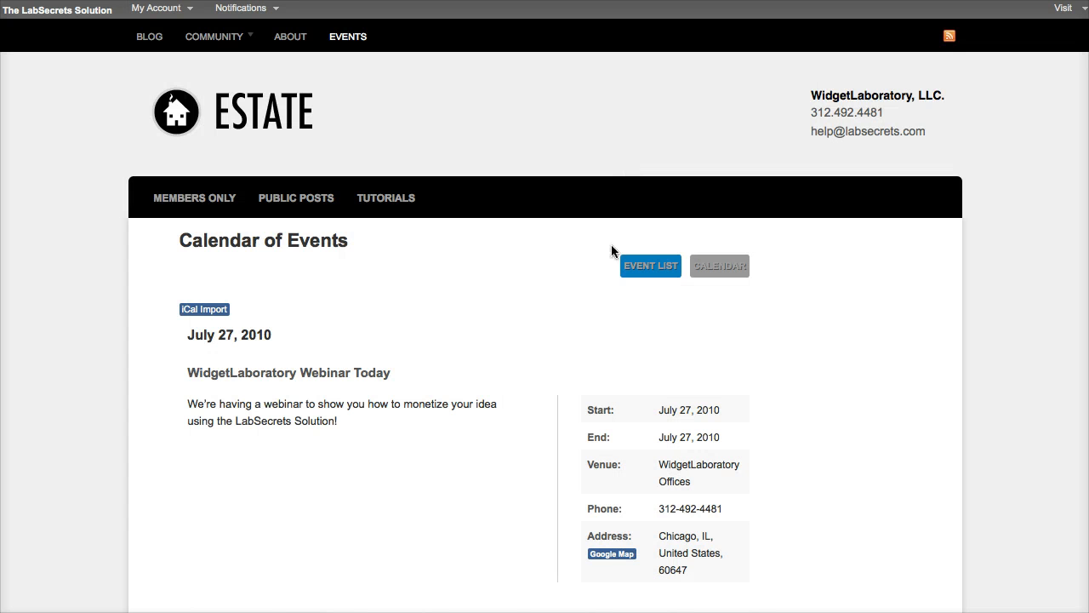
mouse_move(642, 201)
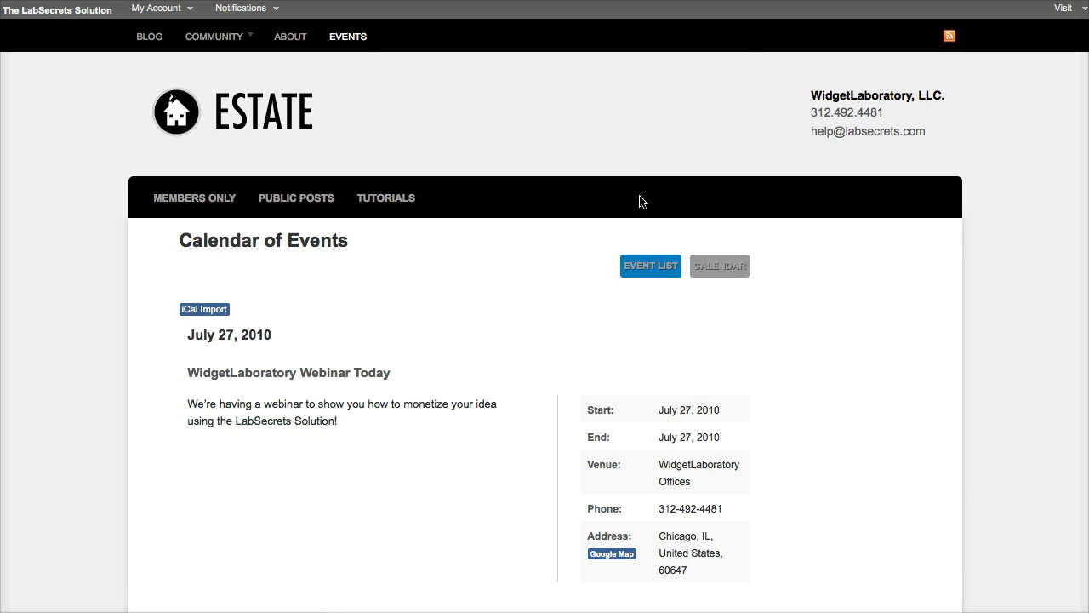
click(718, 265)
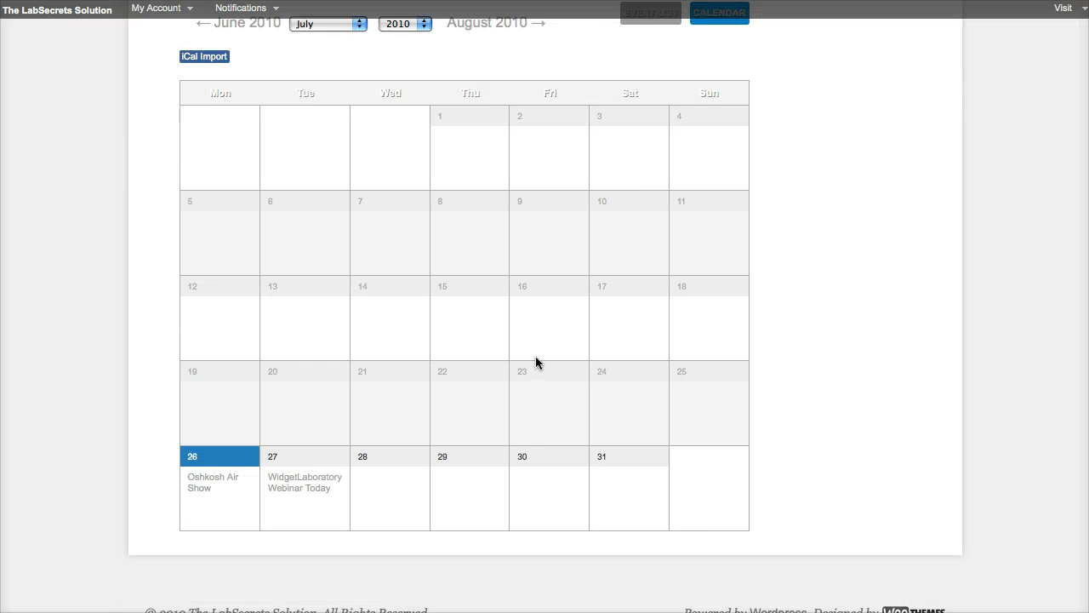
mouse_move(289, 482)
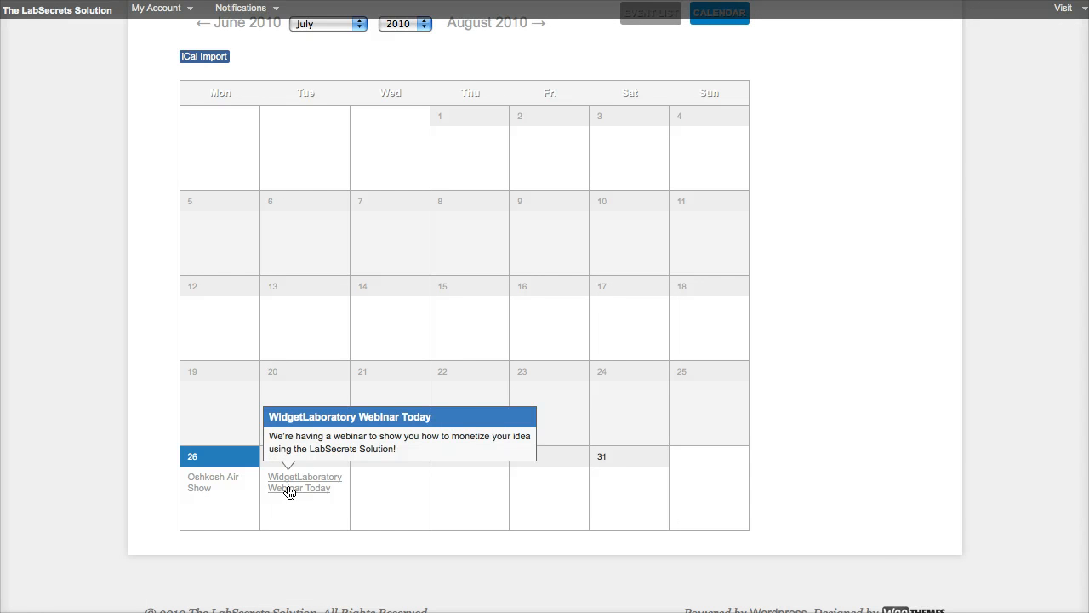
View the WidgetLaboratory Webinar Today event page and dismiss the map's address bubble.
click(305, 481)
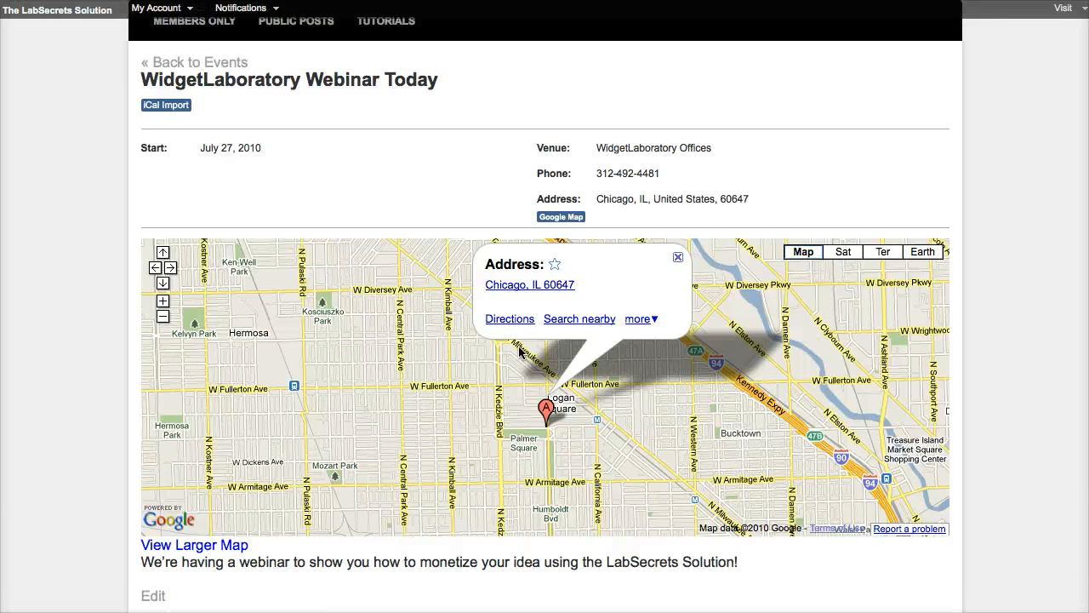
mouse_move(752, 134)
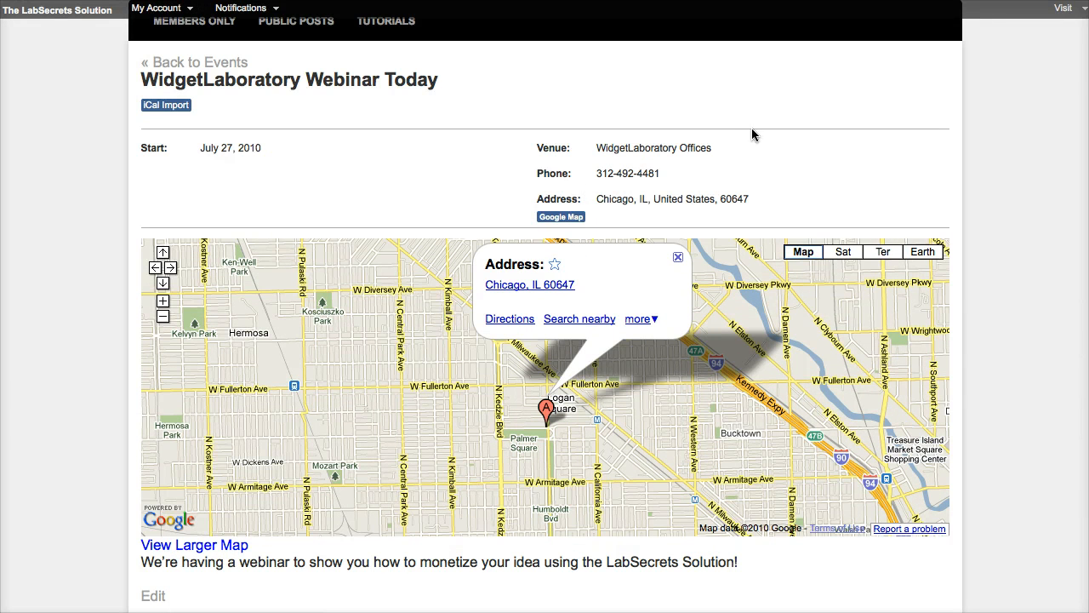
mouse_move(854, 156)
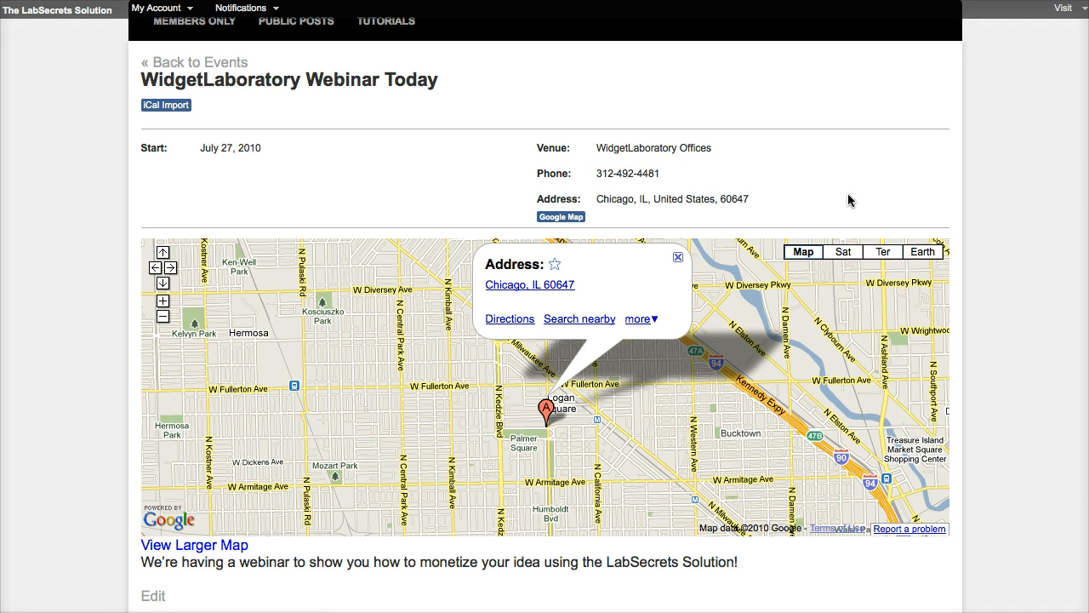
click(677, 258)
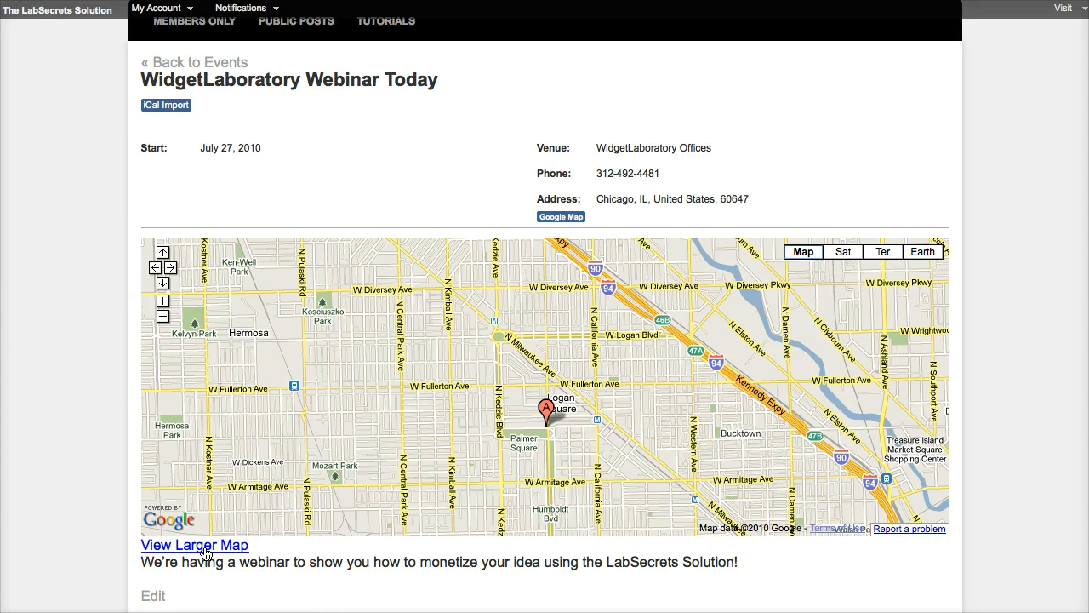
Return from the event page to the July 2010 Calendar of Events.
click(194, 544)
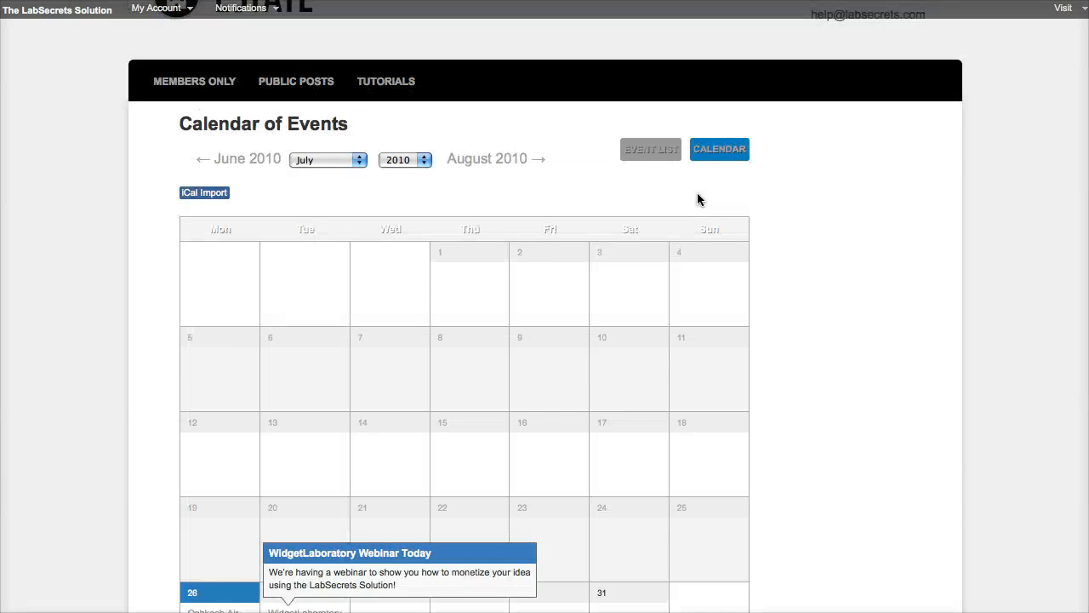
scroll(down, 3)
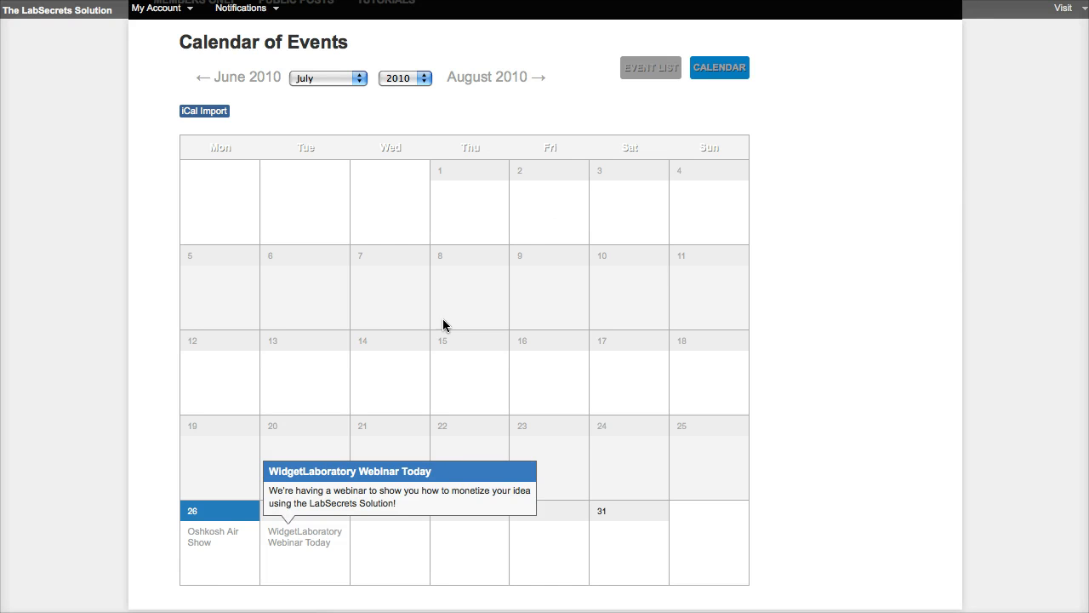
mouse_move(599, 337)
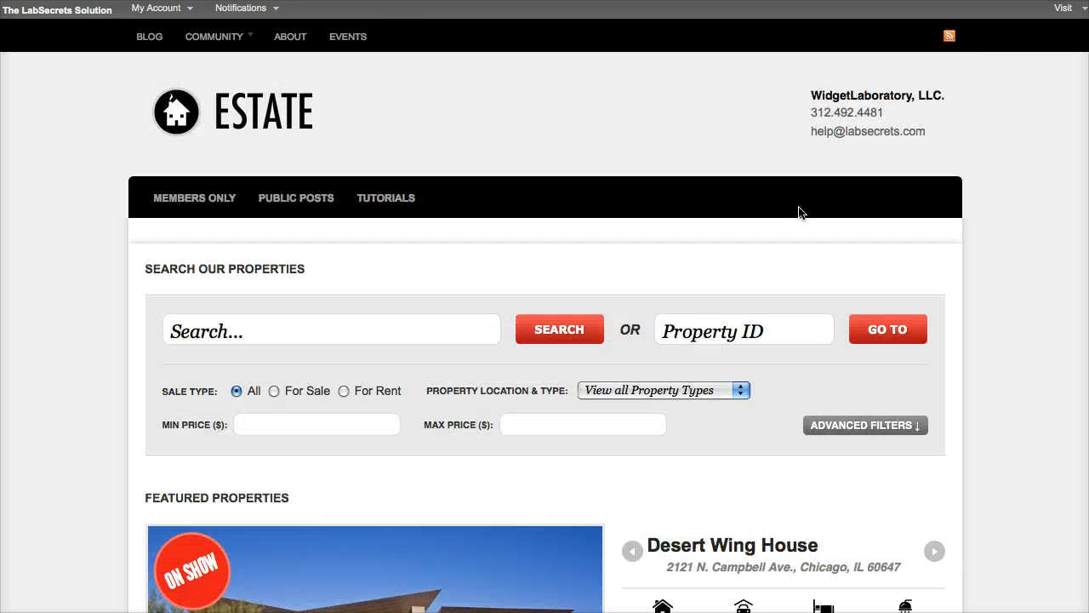
Go to the site home page and scroll to the Upcoming Events widget listing the webinar.
click(214, 36)
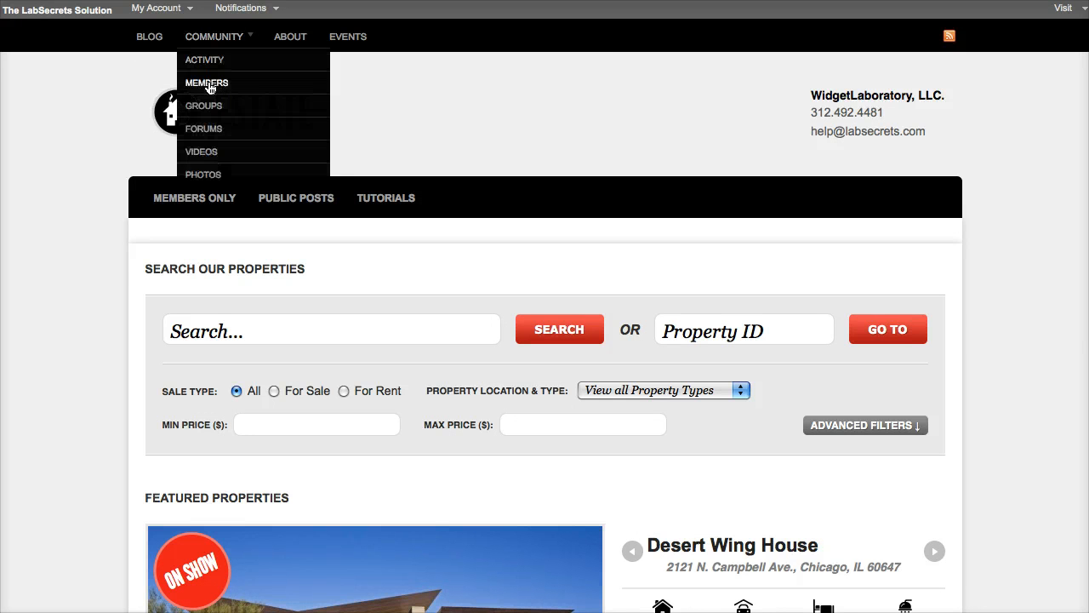
scroll(down, 3)
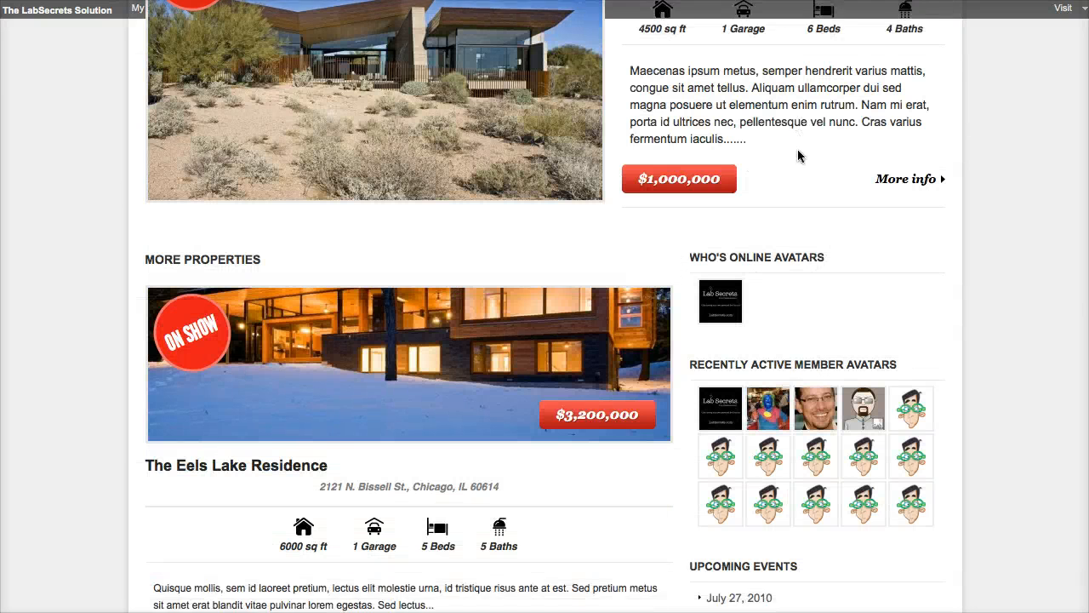
scroll(down, 3)
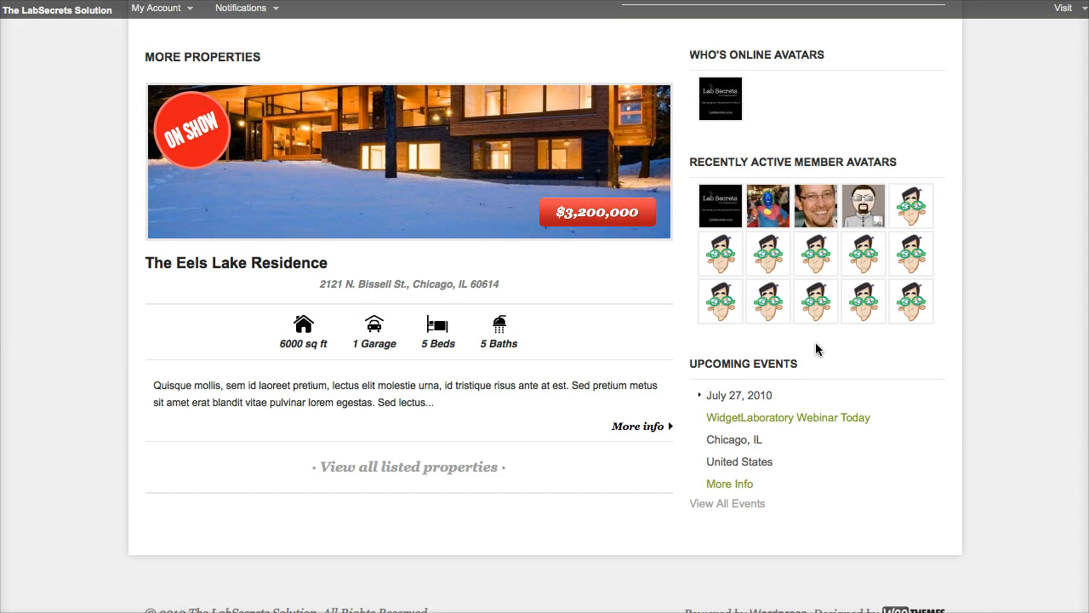
mouse_move(798, 436)
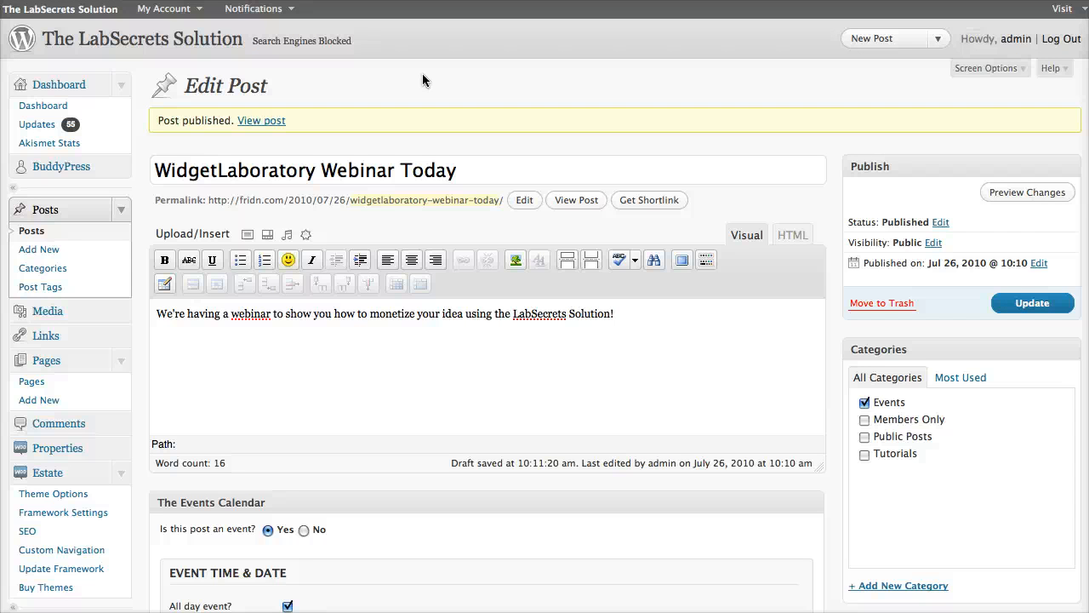
scroll(down, 3)
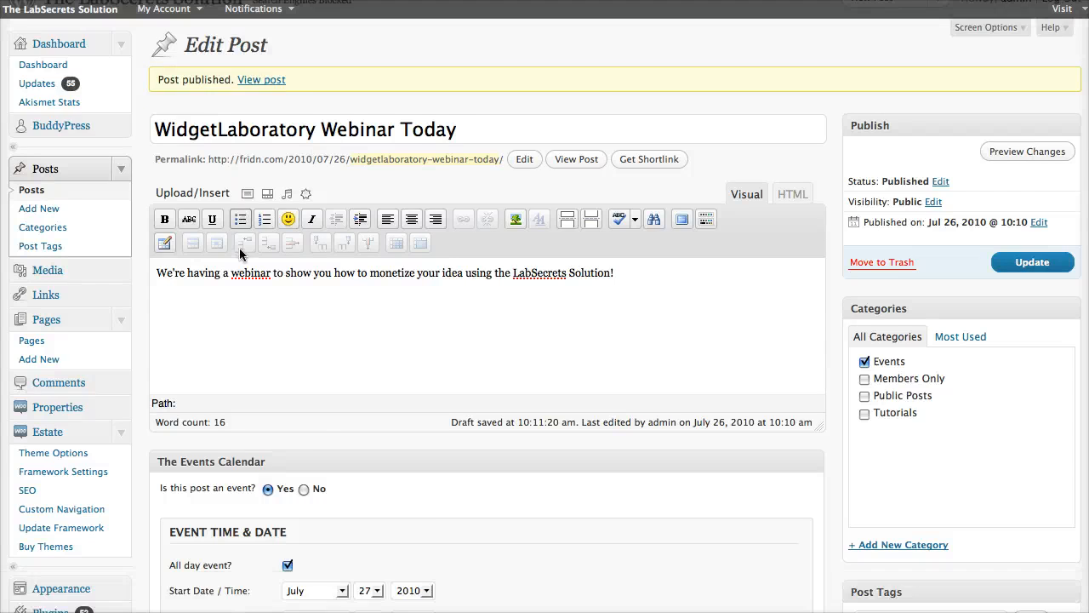
scroll(down, 3)
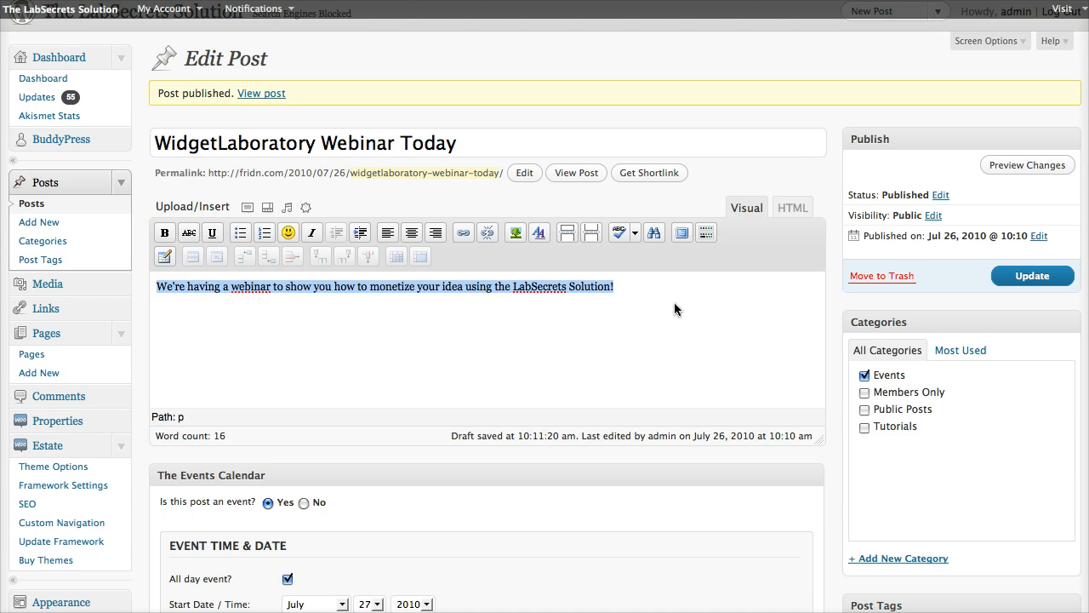
mouse_move(649, 303)
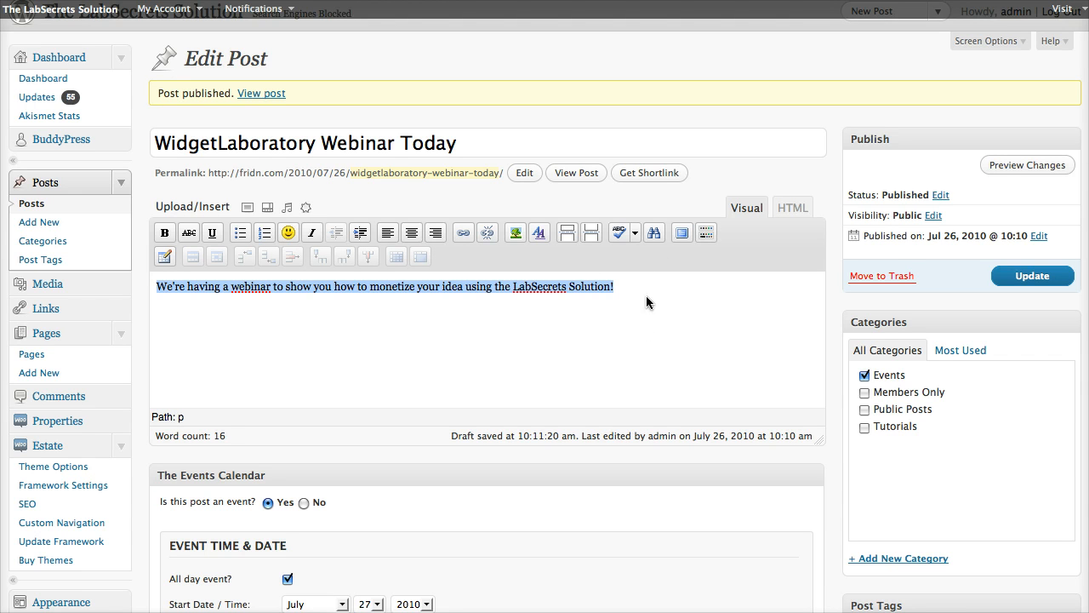
scroll(down, 3)
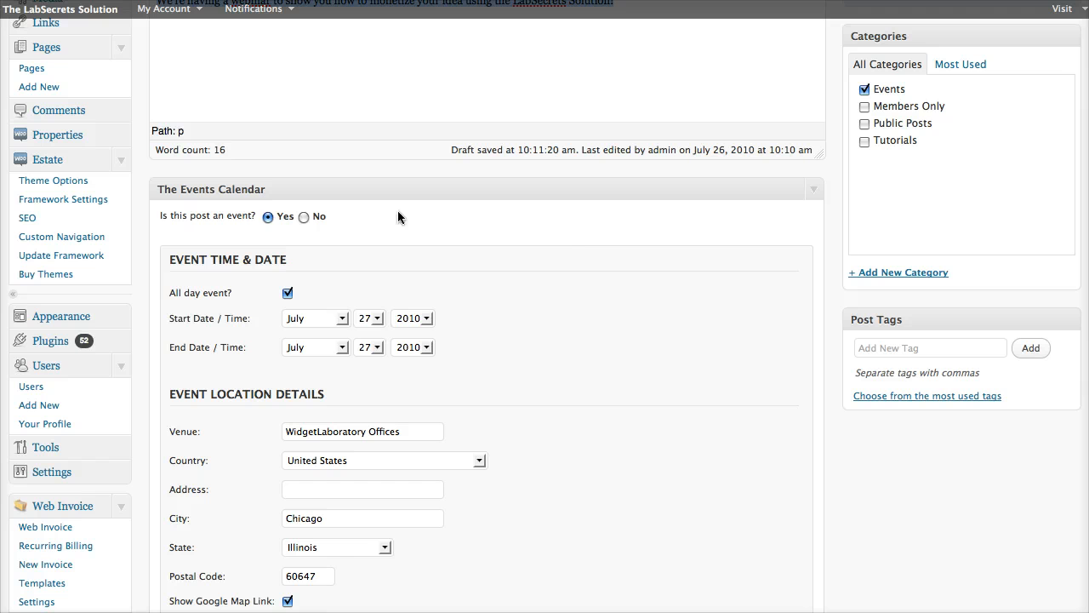
mouse_move(269, 217)
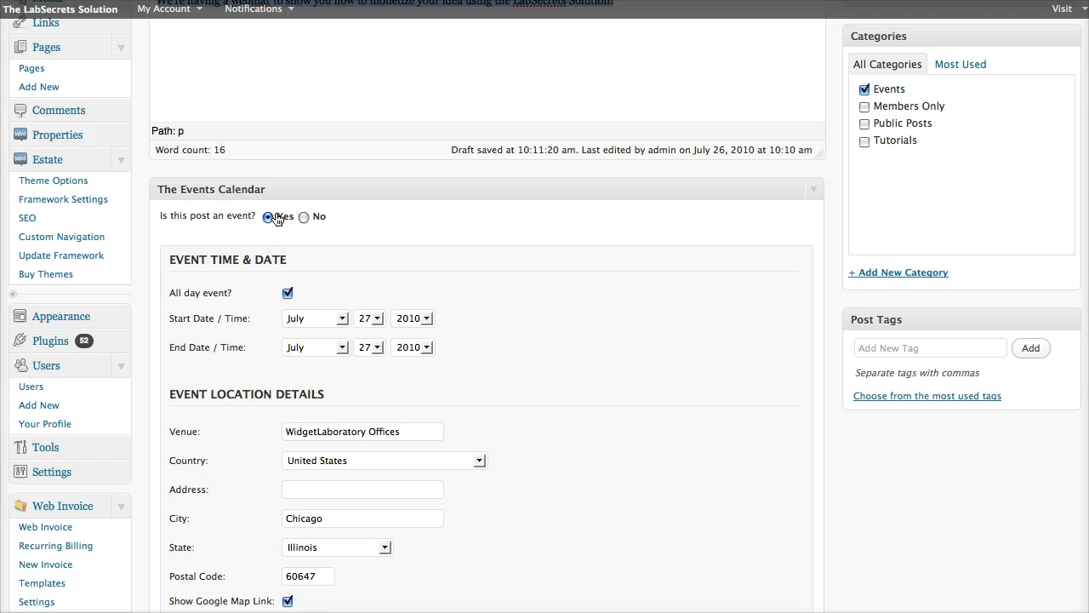
scroll(down, 3)
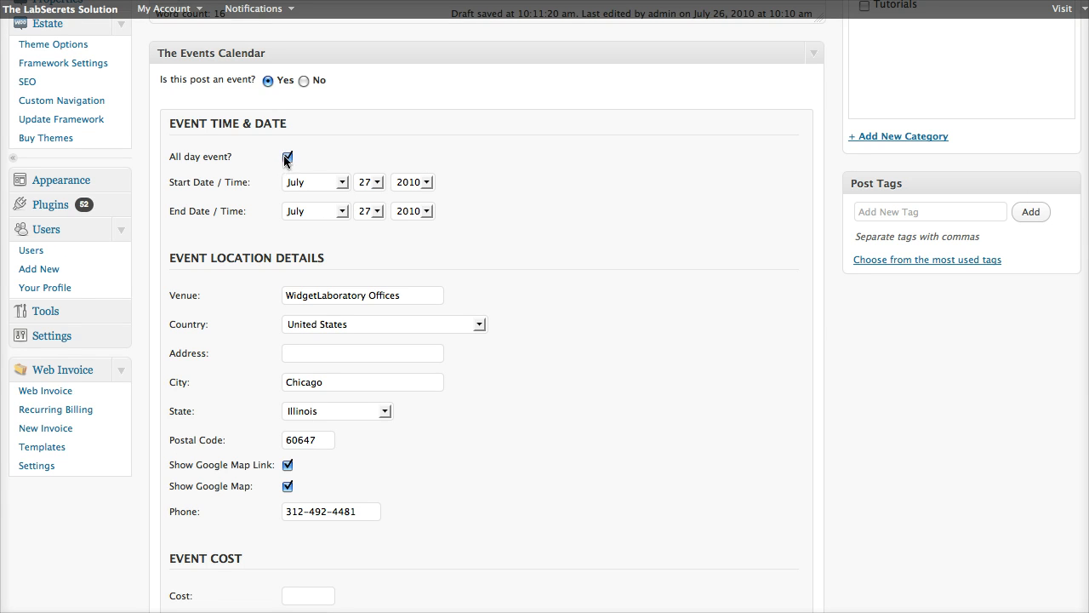
click(286, 157)
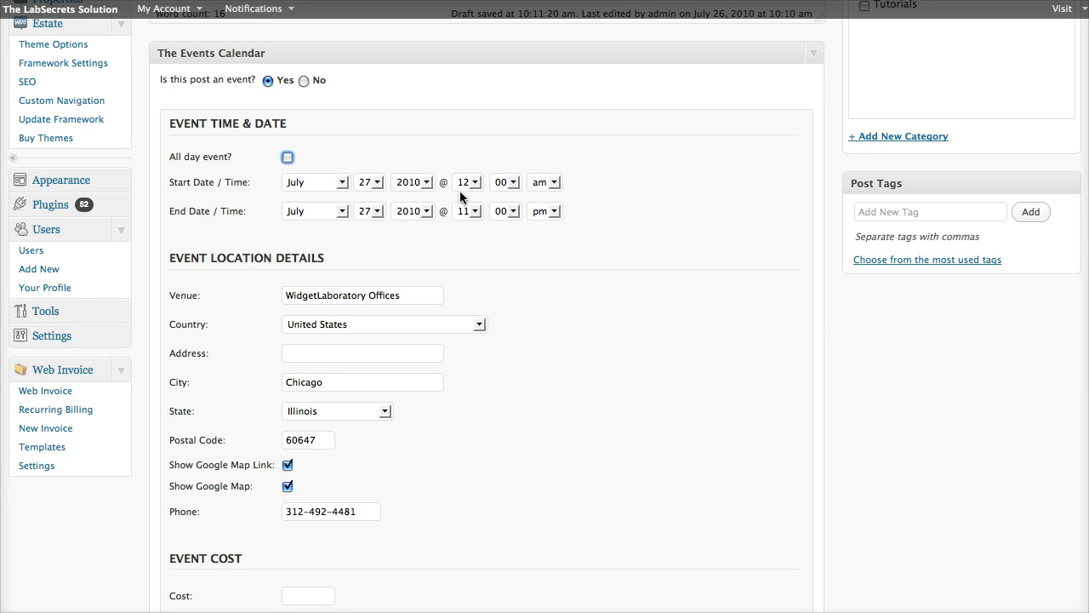
click(286, 156)
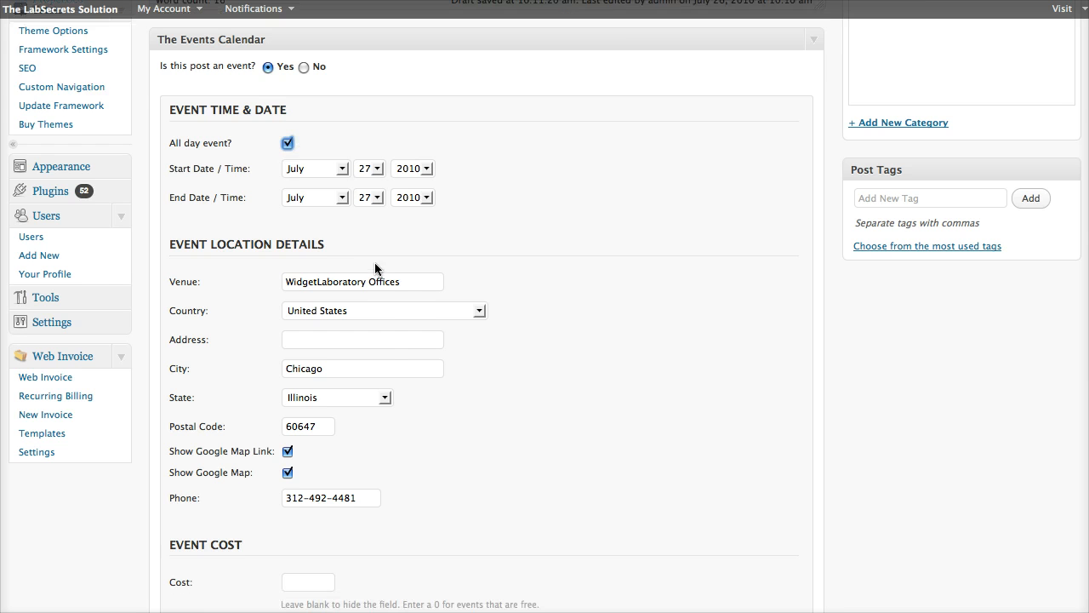
scroll(down, 3)
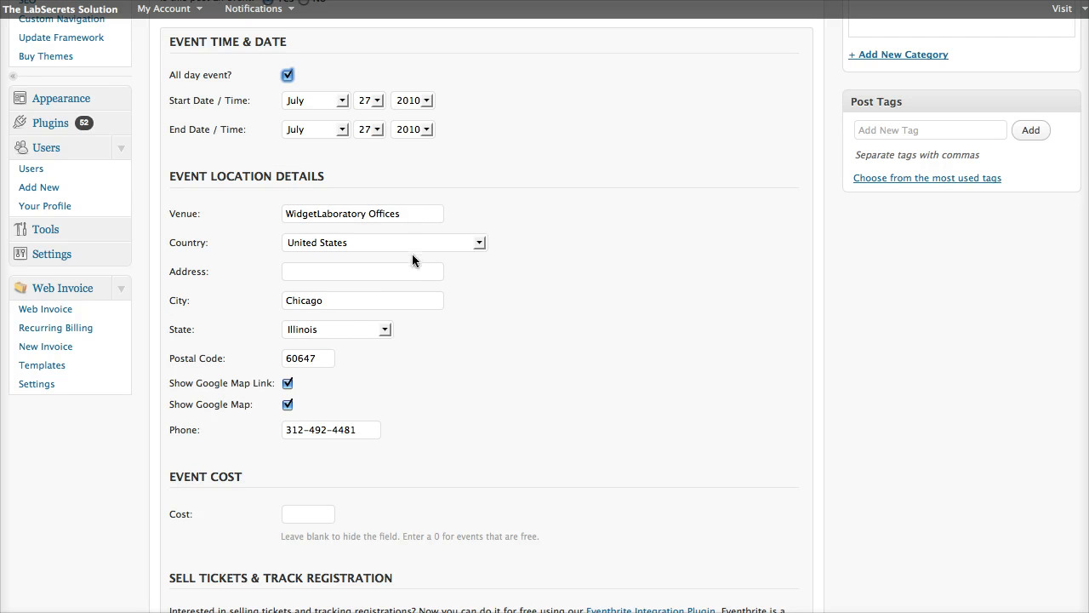
mouse_move(330, 425)
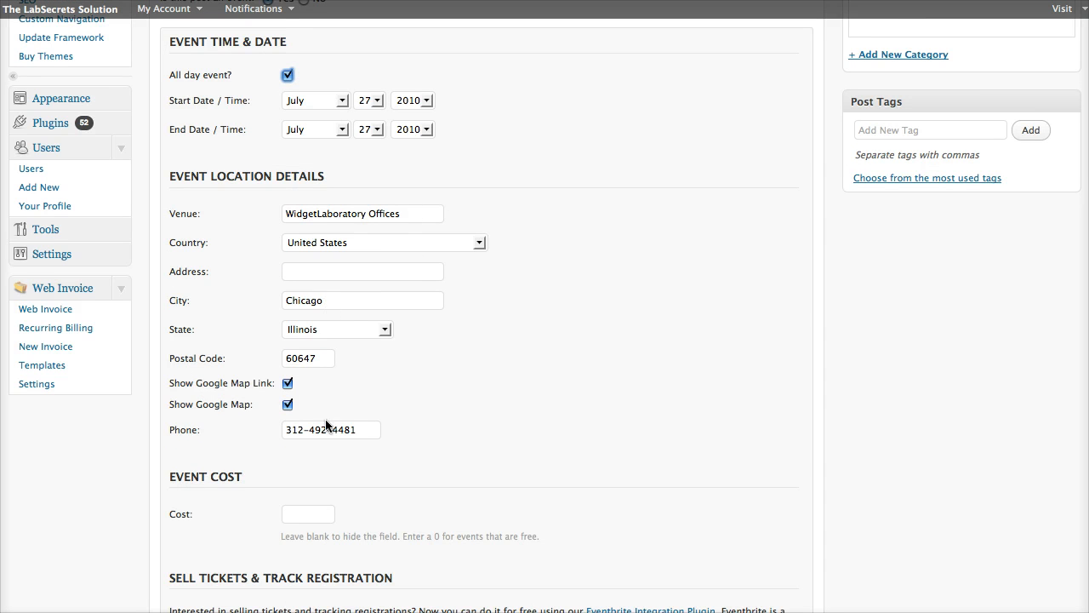
scroll(down, 3)
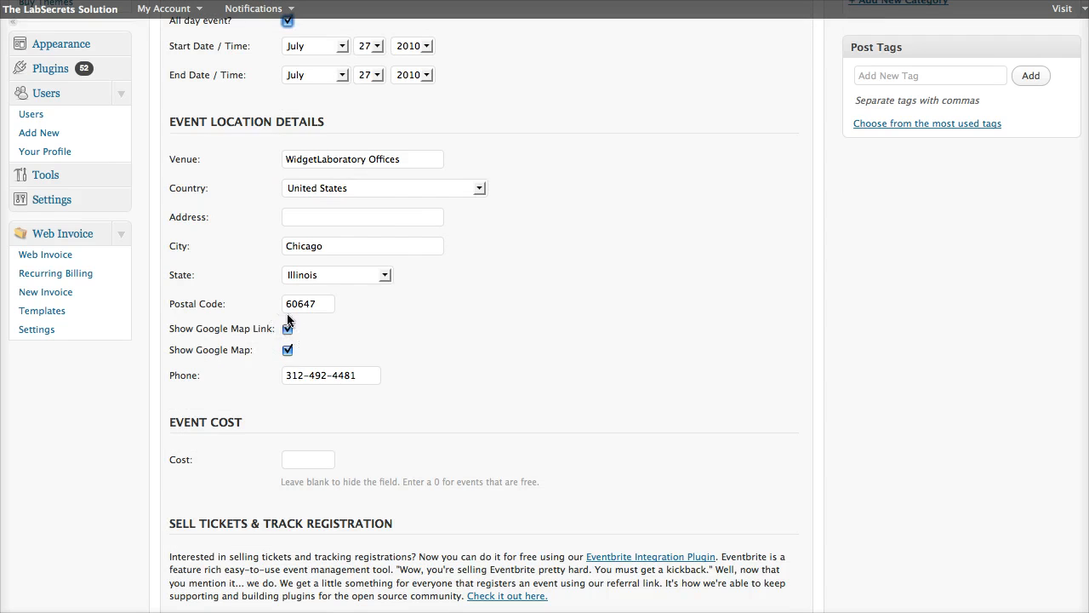
scroll(down, 3)
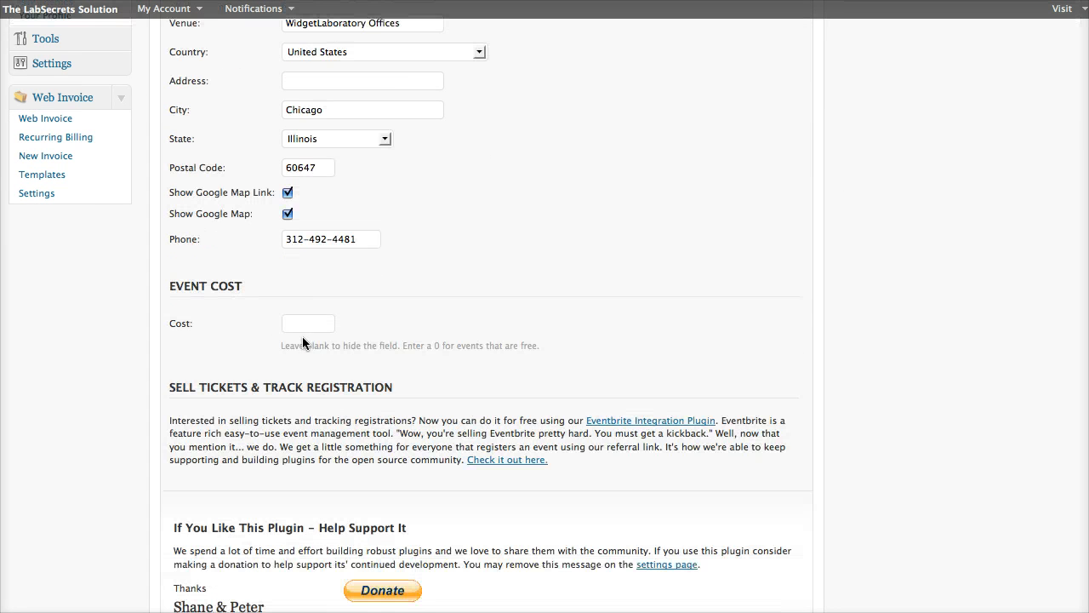
mouse_move(354, 185)
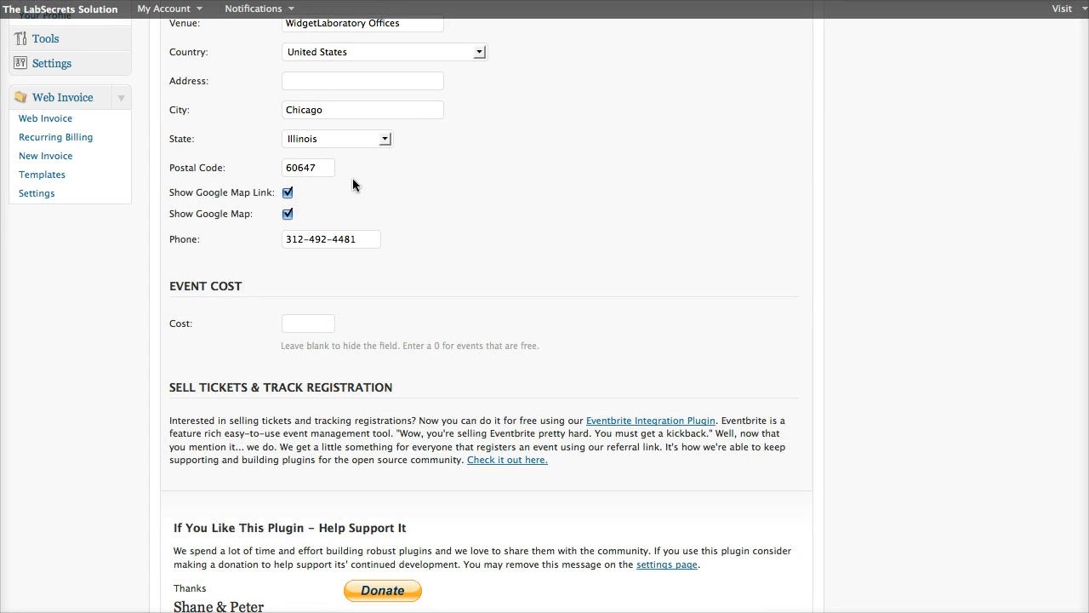
scroll(down, 3)
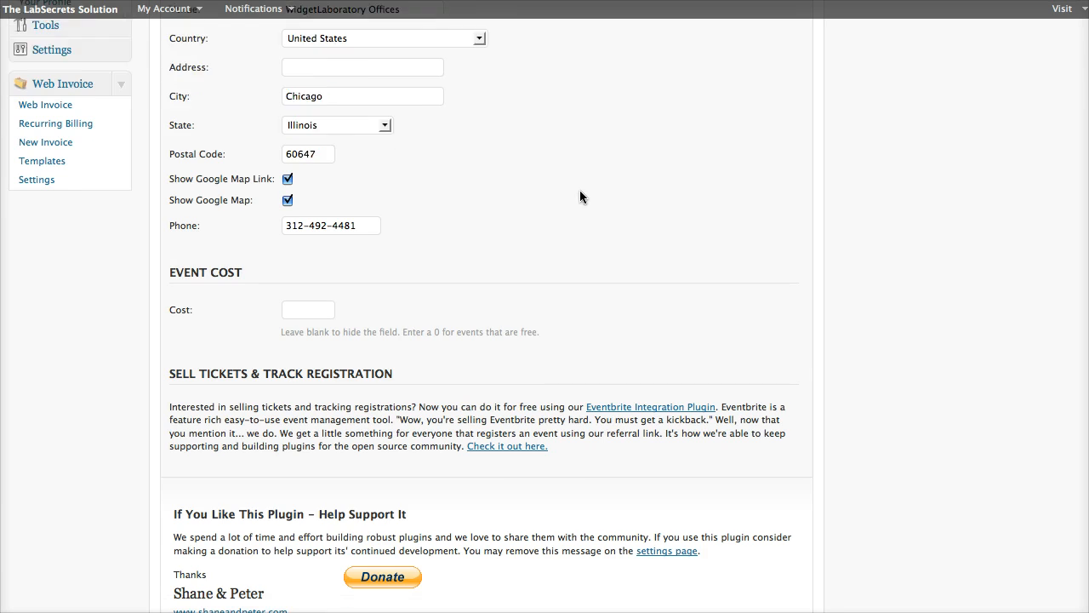
scroll(down, 3)
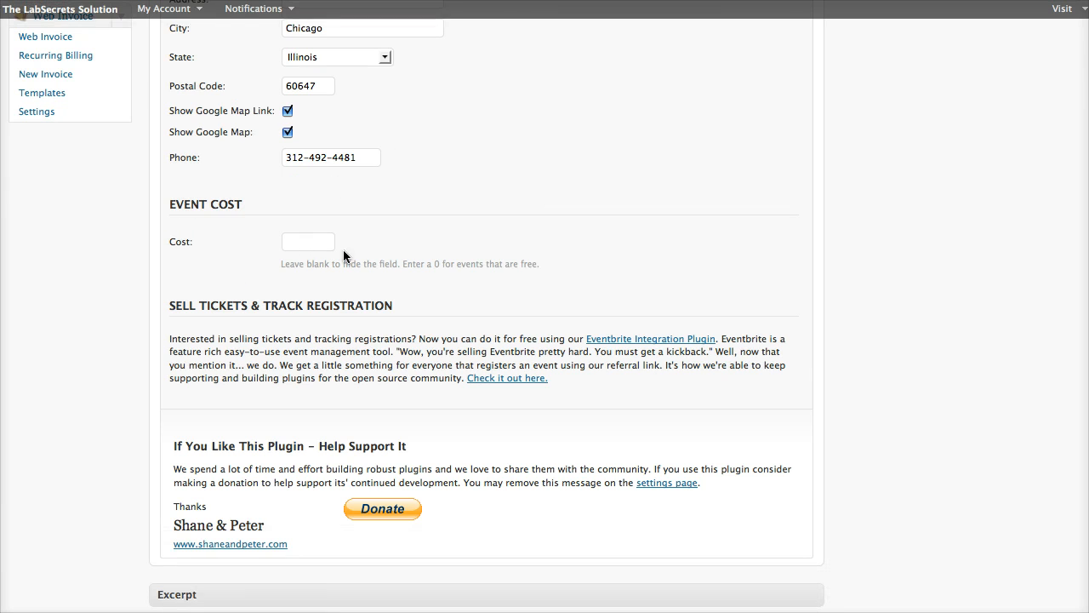
mouse_move(395, 245)
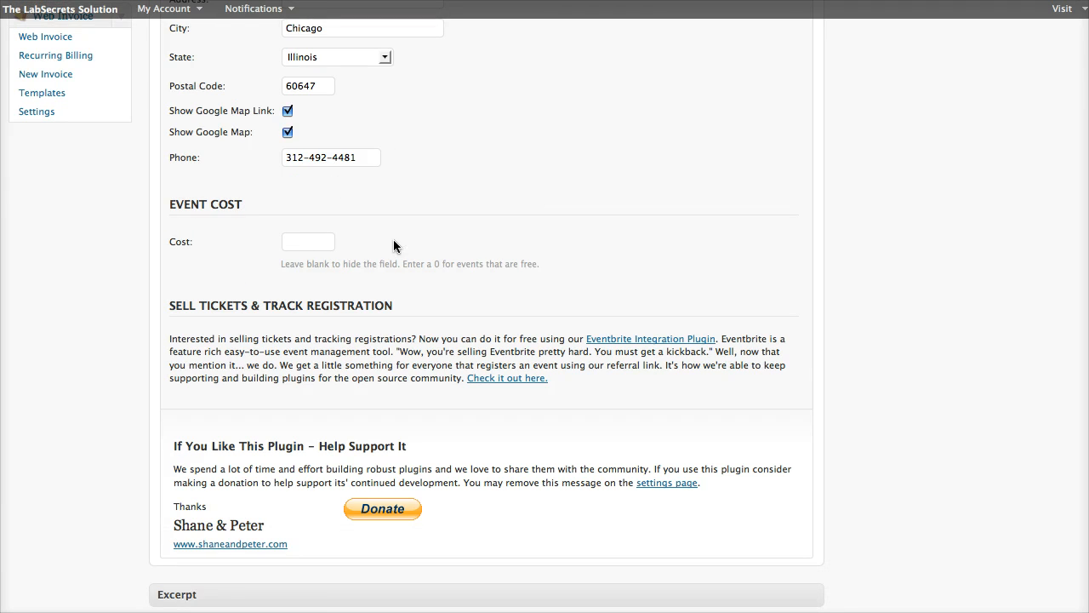
Leave the event Cost field blank and go to the site's public front page.
click(308, 242)
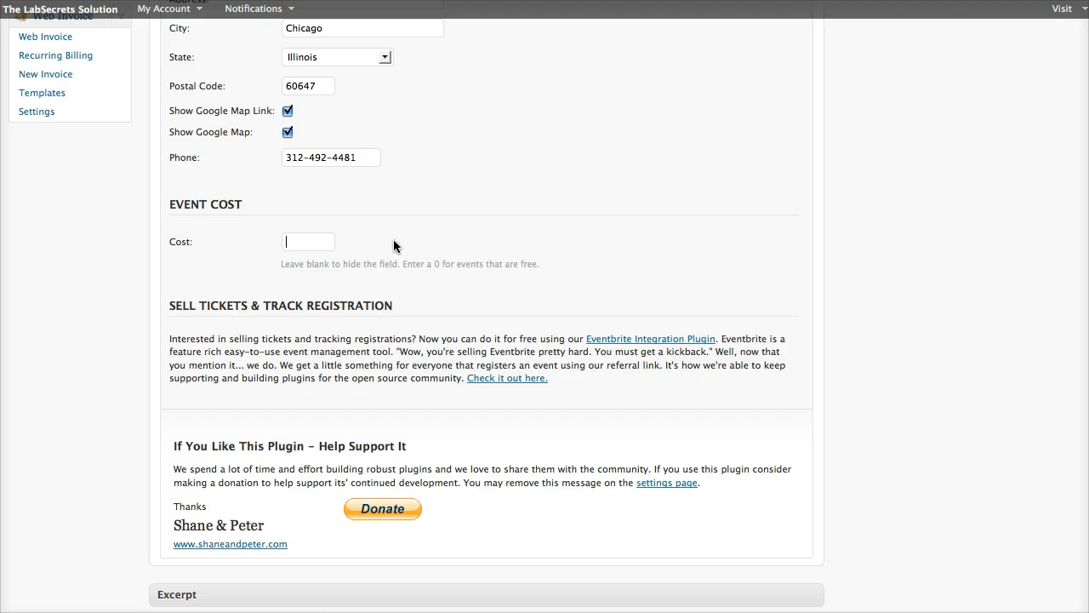
mouse_move(623, 286)
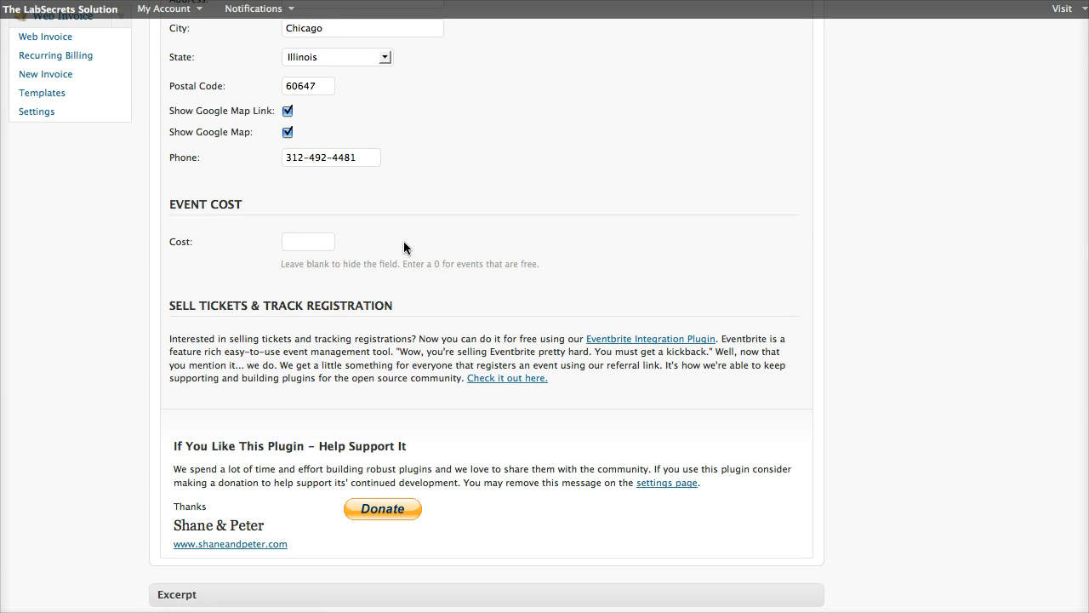
click(308, 241)
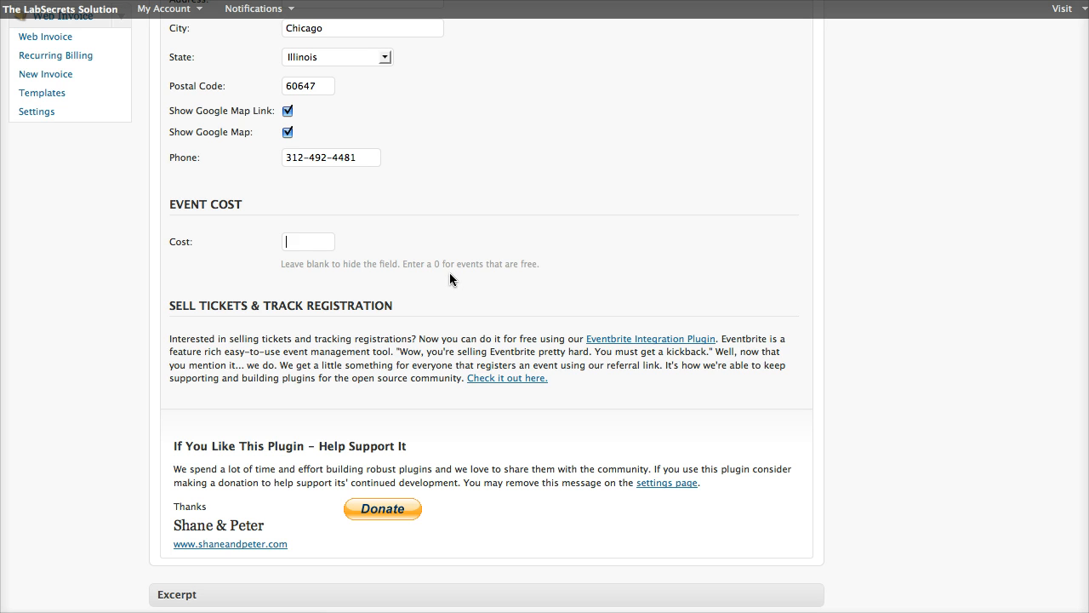
mouse_move(488, 293)
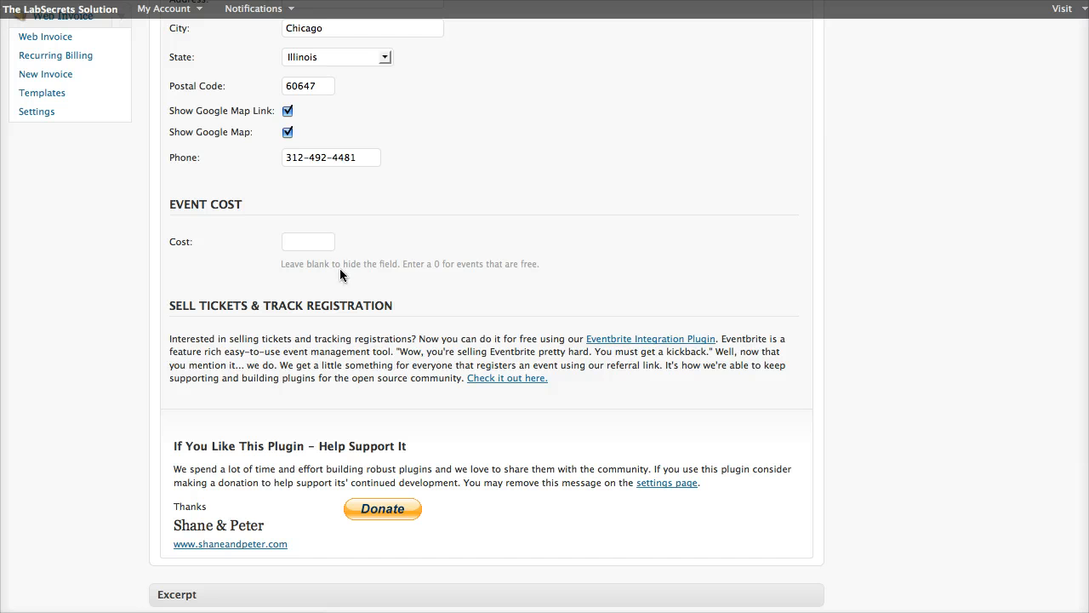
mouse_move(466, 377)
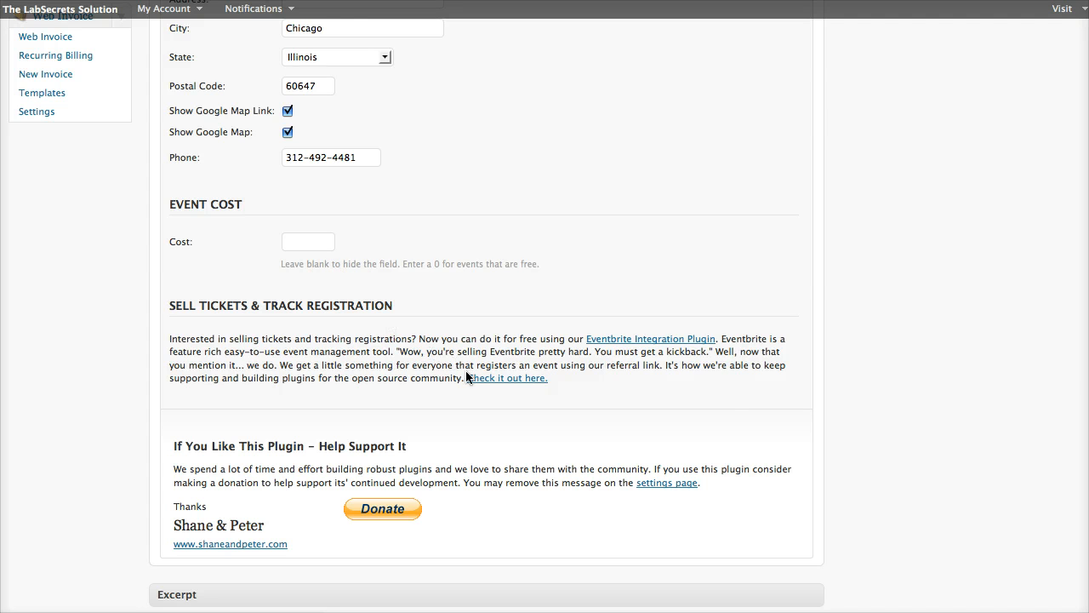
scroll(down, 3)
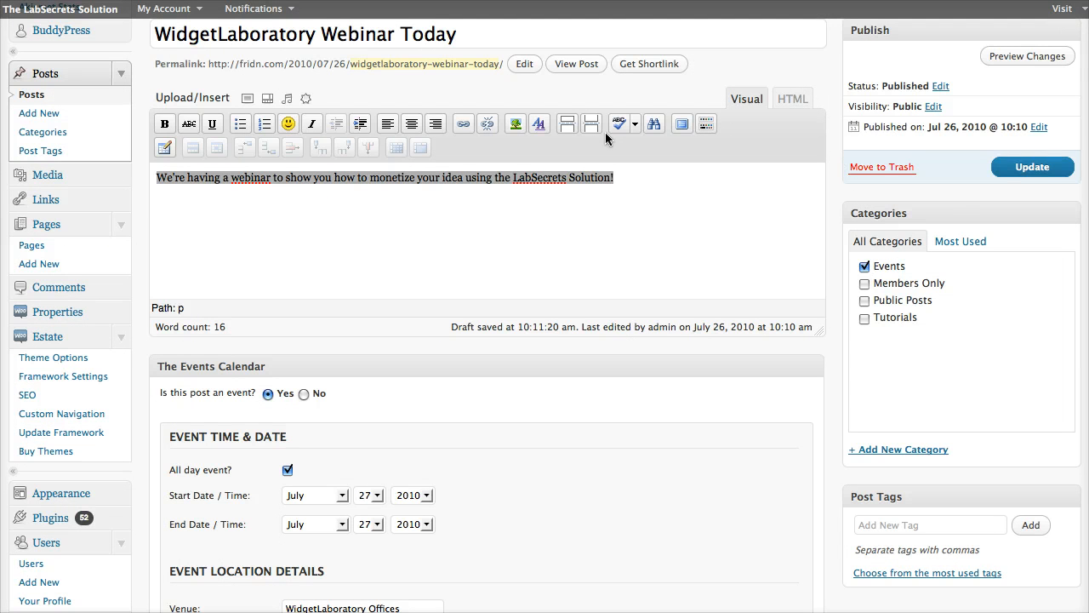
click(575, 63)
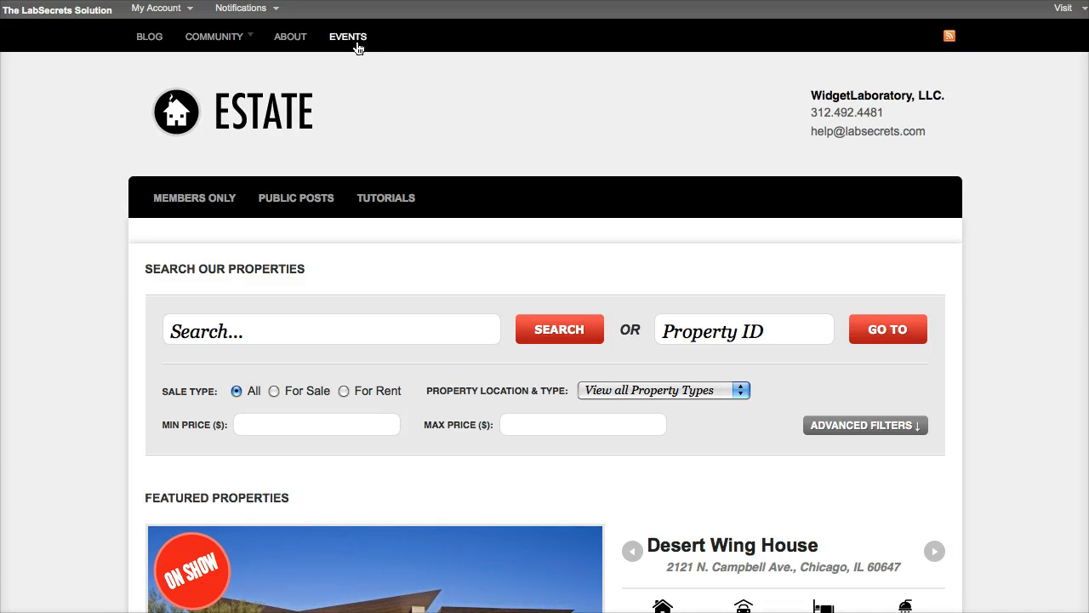
mouse_move(347, 37)
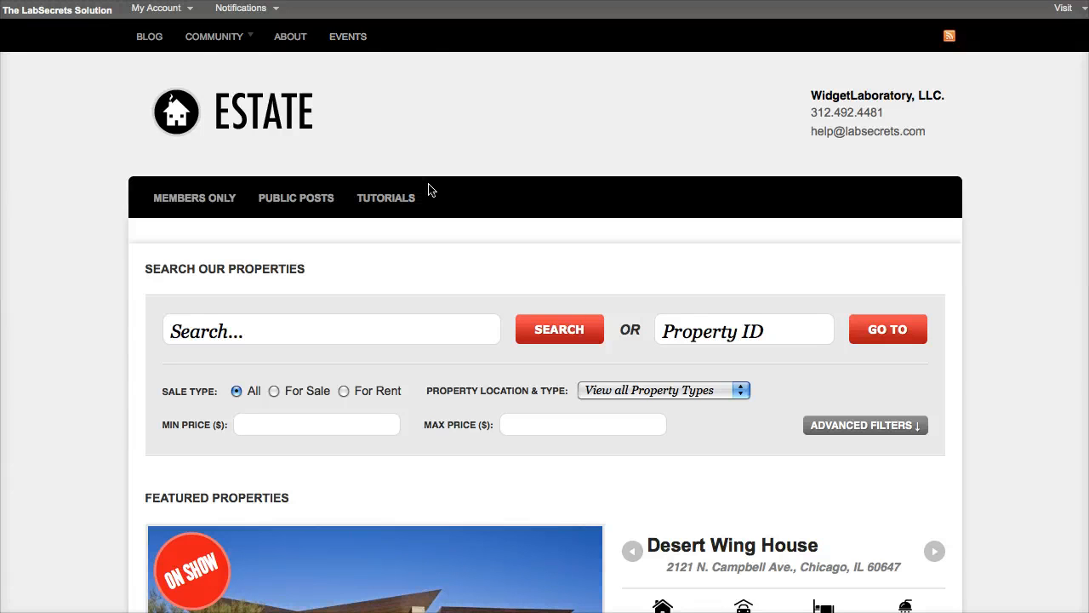
mouse_move(453, 109)
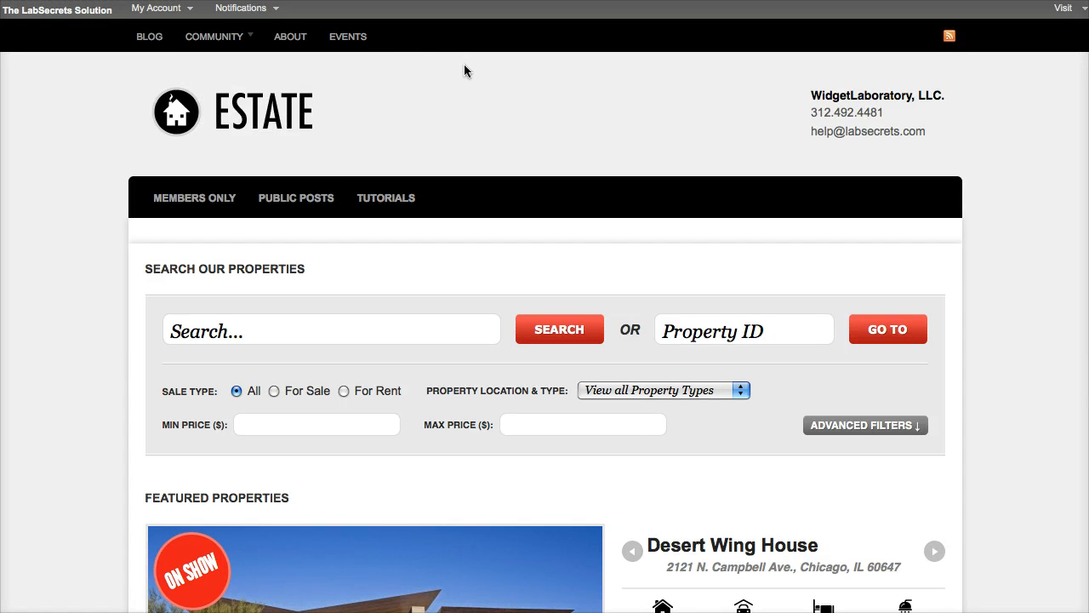
From the Events calendar, view the Oshkosh Air Show event and its larger location map.
click(347, 38)
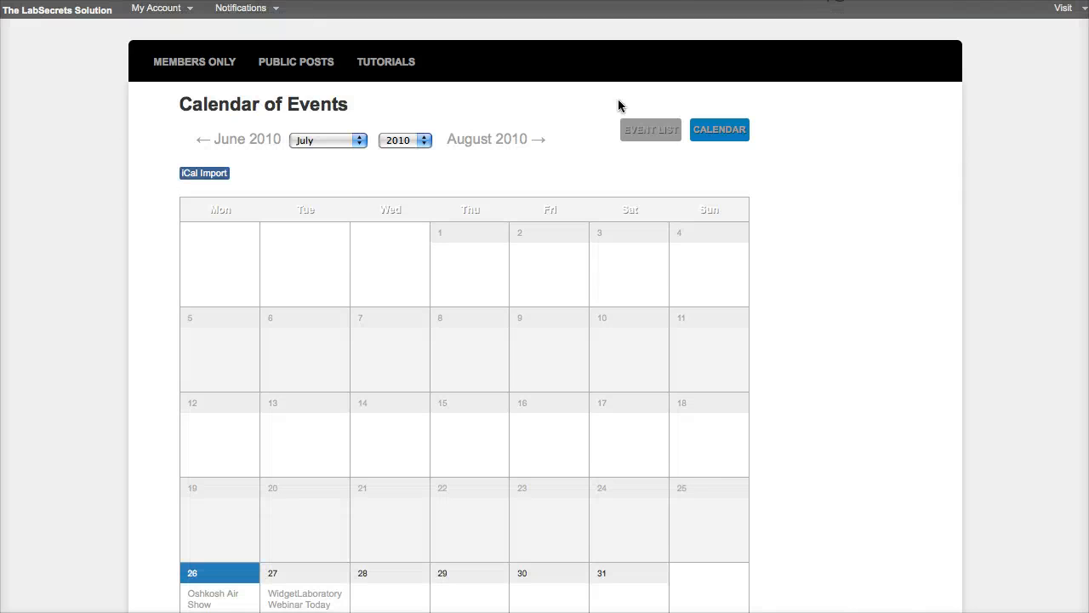
scroll(down, 3)
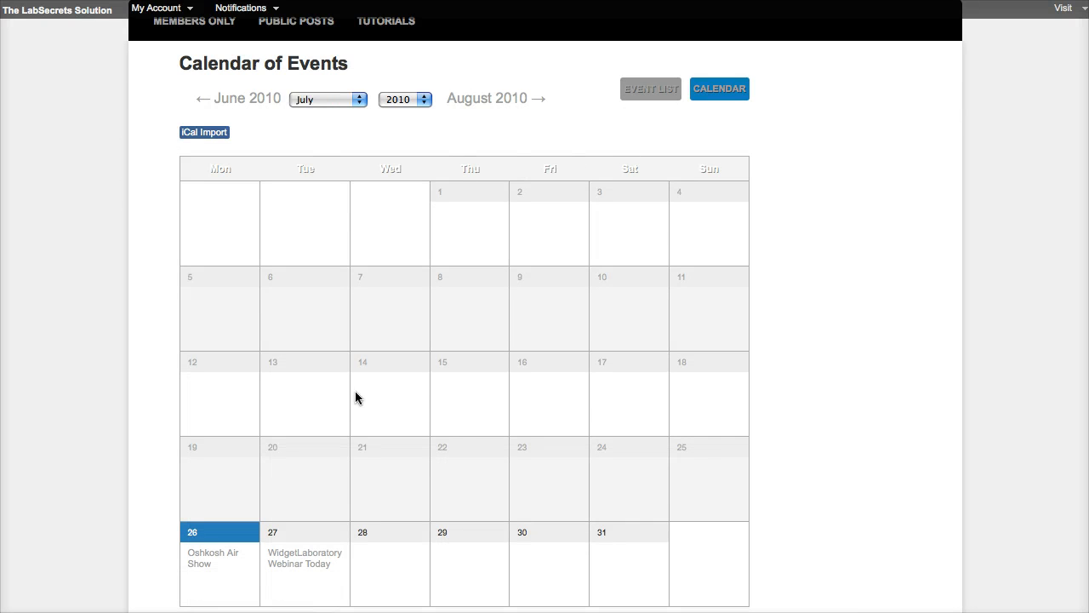
mouse_move(808, 408)
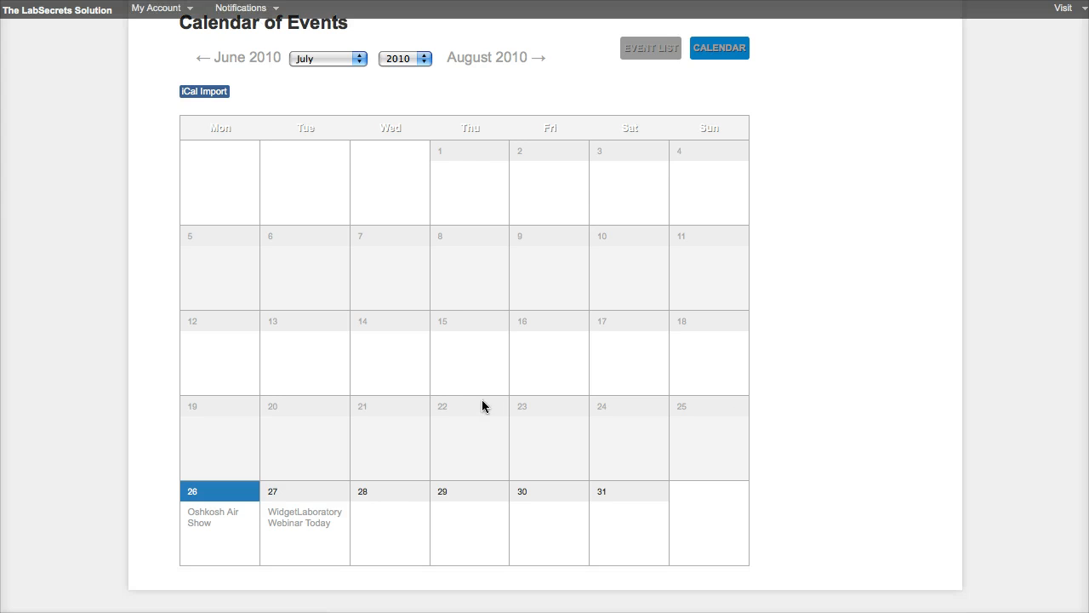
mouse_move(211, 517)
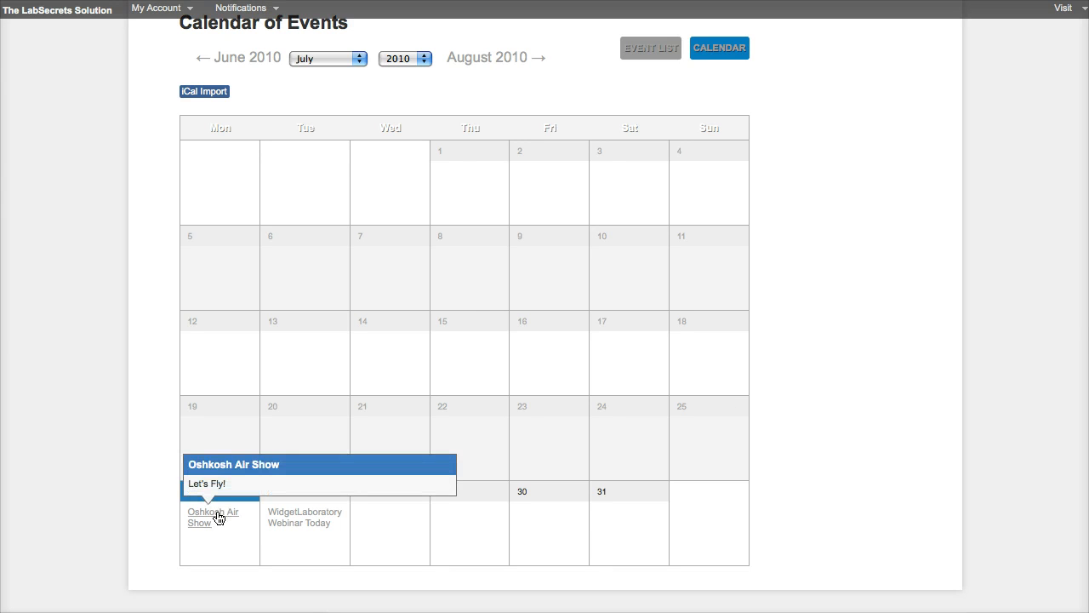
click(211, 517)
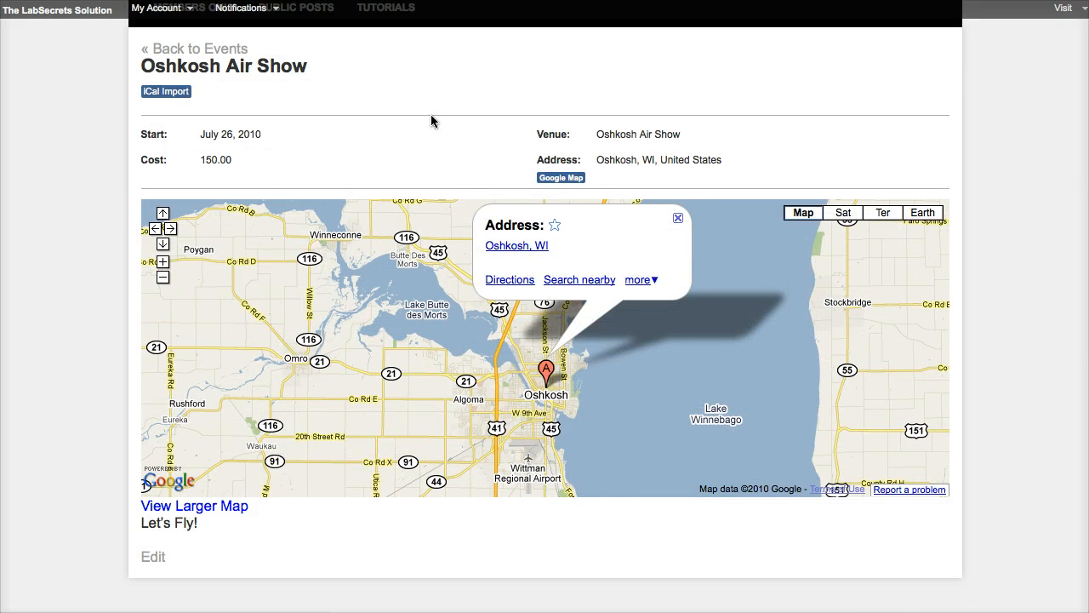
mouse_move(330, 420)
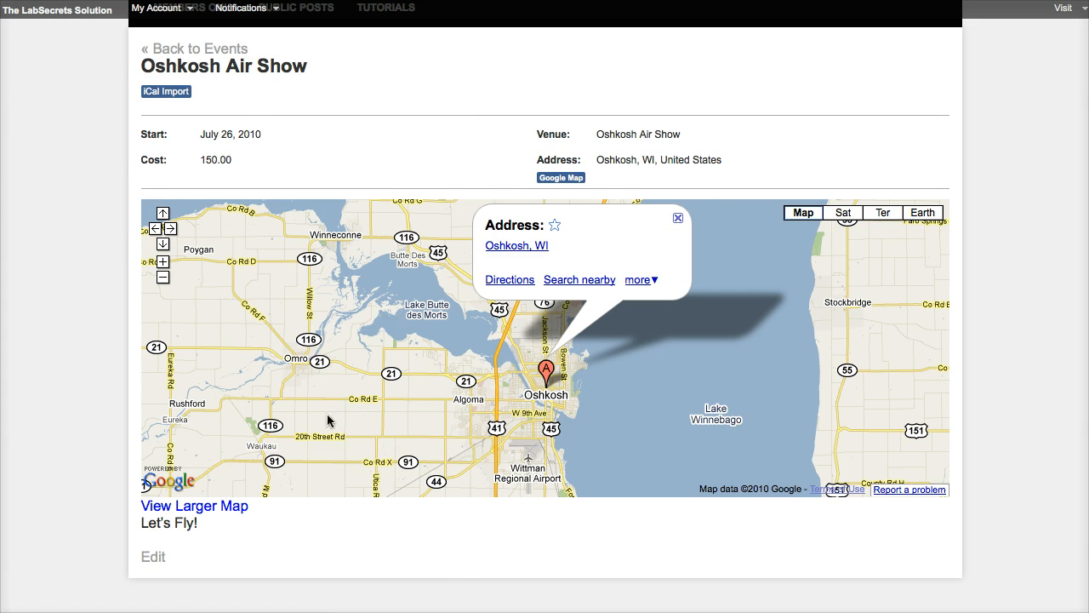
click(194, 505)
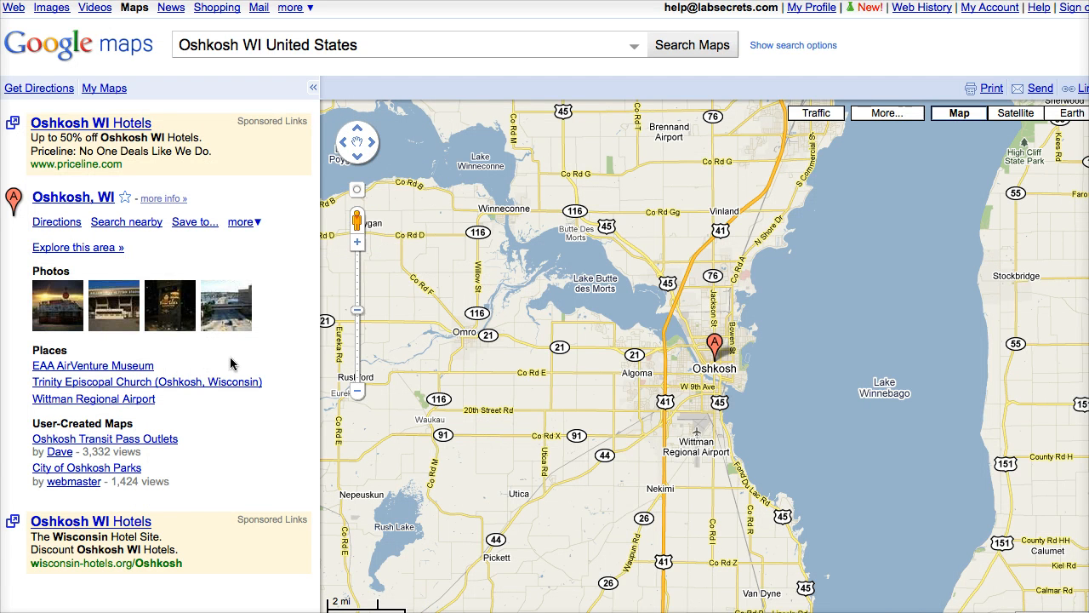
Show the EAA AirVenture Museum pin with its address and phone in Google Maps.
click(92, 364)
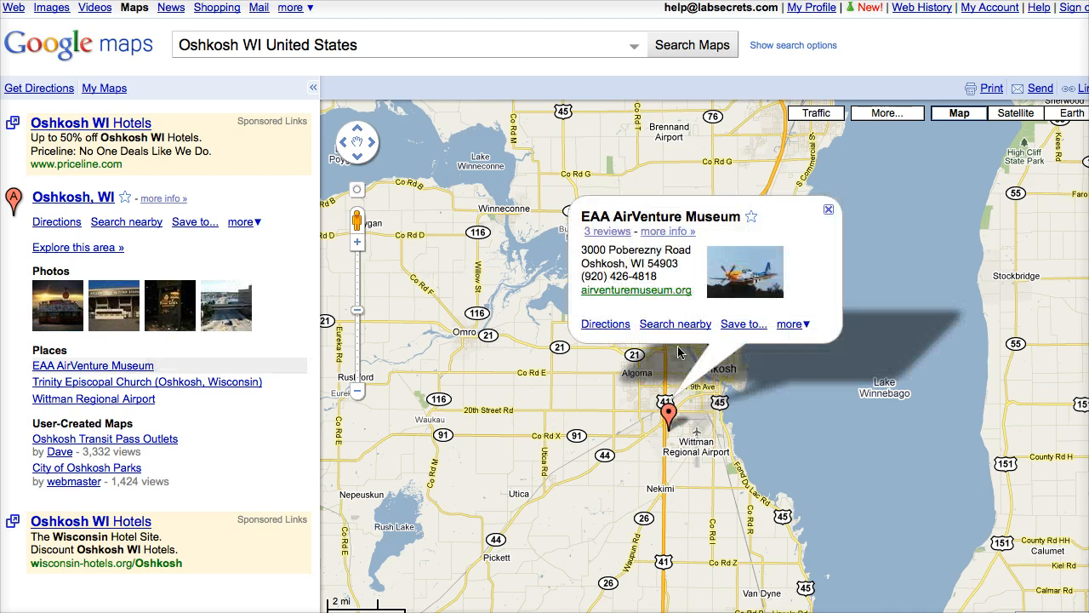
mouse_move(314, 367)
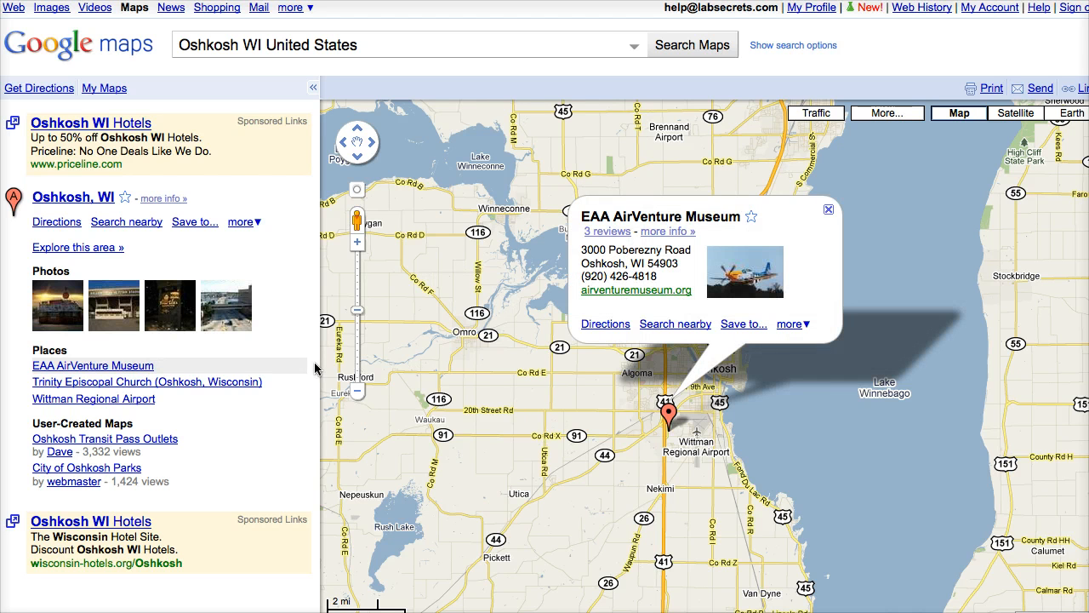
mouse_move(492, 332)
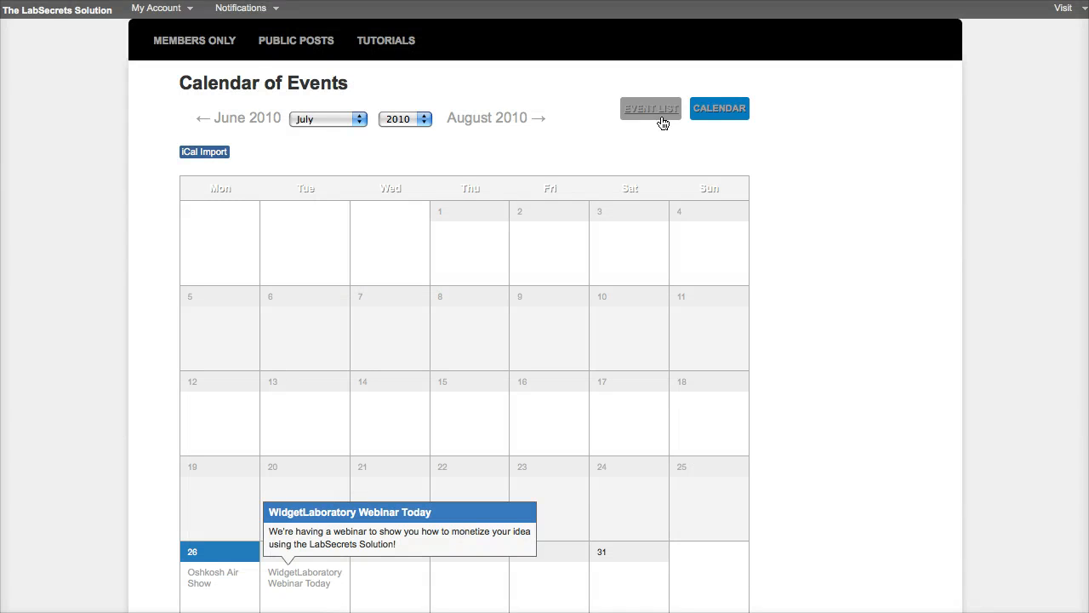
Scroll the July 2010 Calendar of Events to the webinar entry on July 27.
scroll(down, 3)
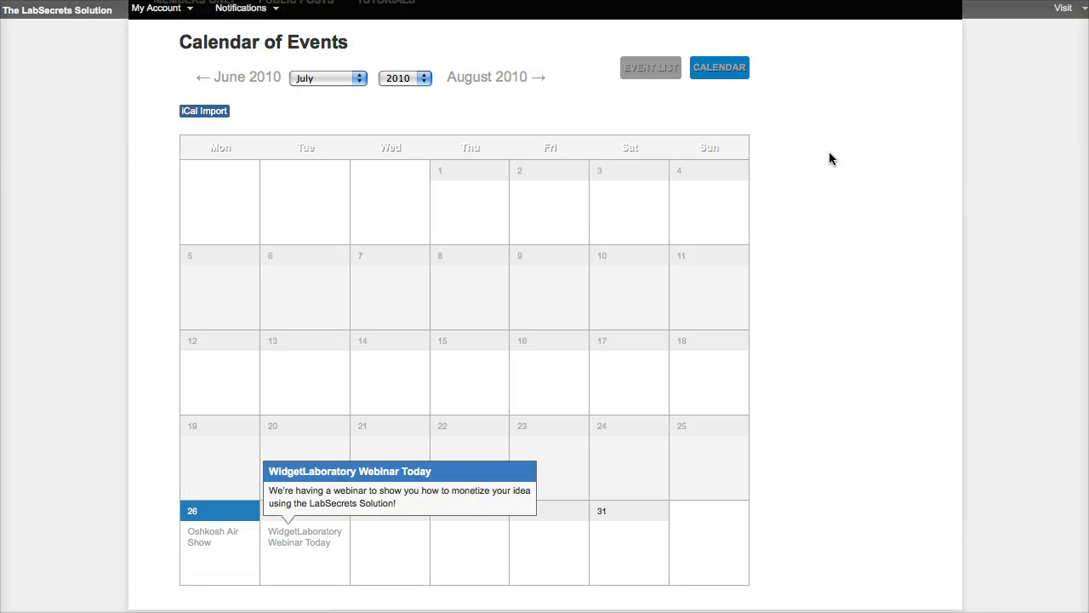